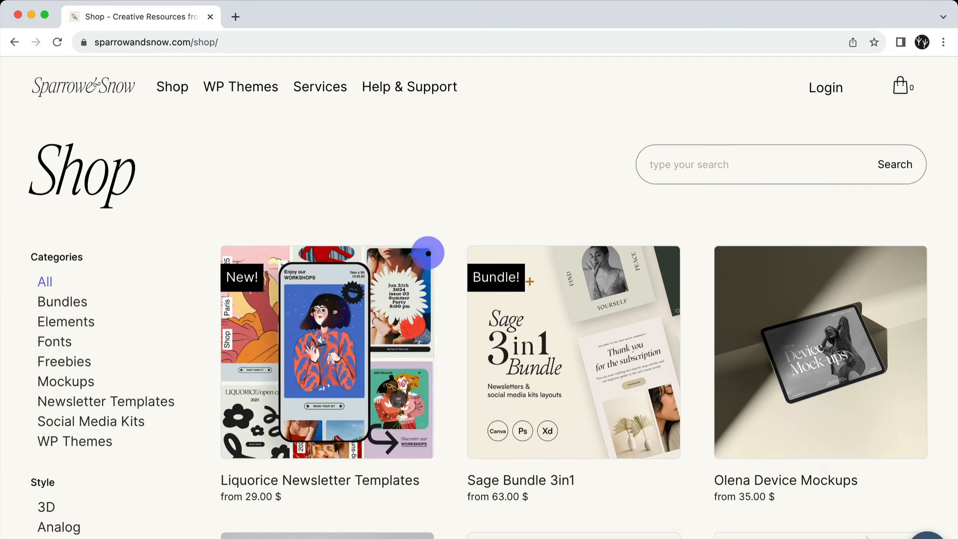
Open the Liquorice Newsletter Templates product and step through its gallery of preview images
click(323, 351)
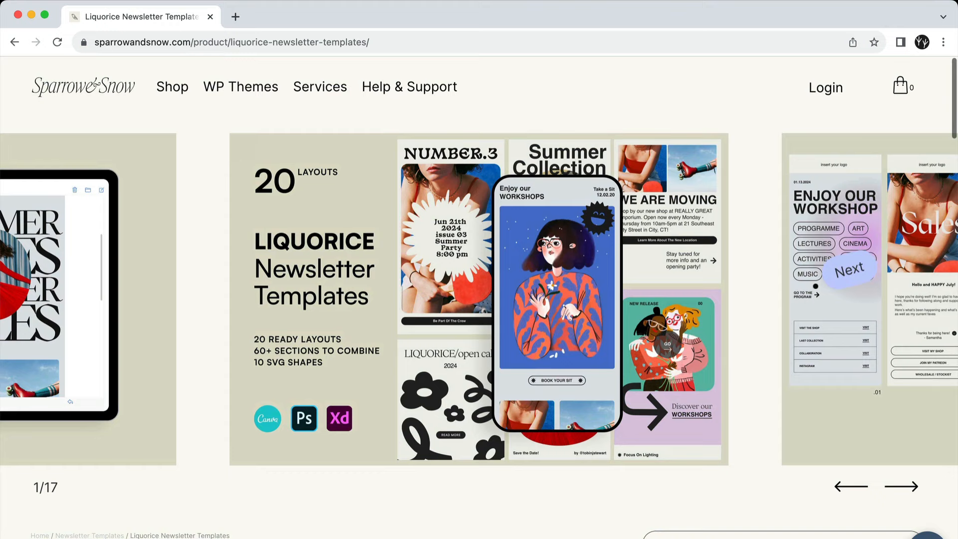
click(904, 487)
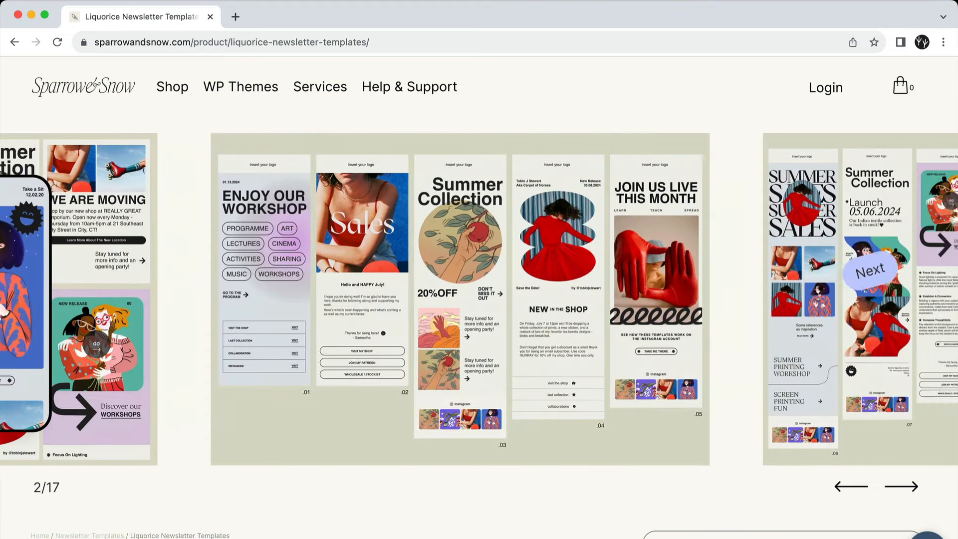
click(910, 485)
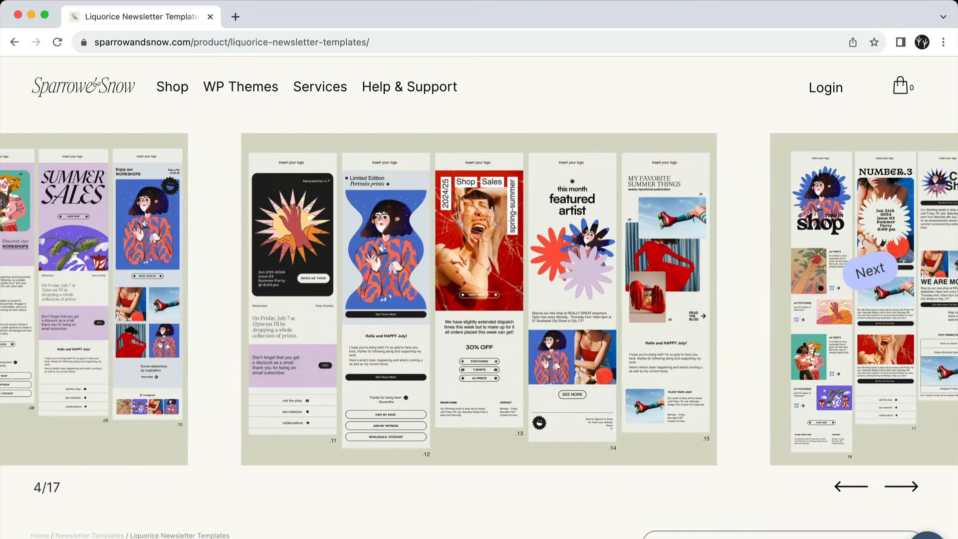
click(908, 488)
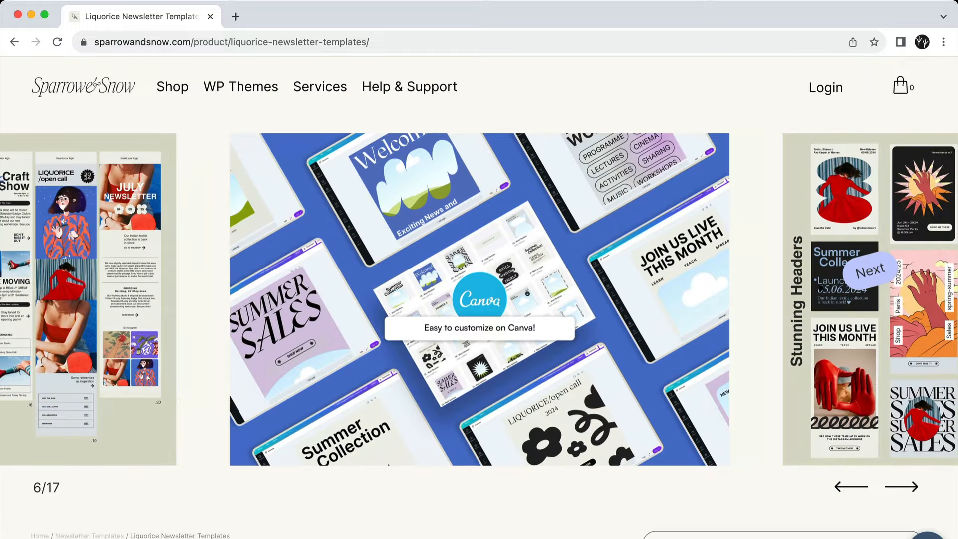
click(902, 487)
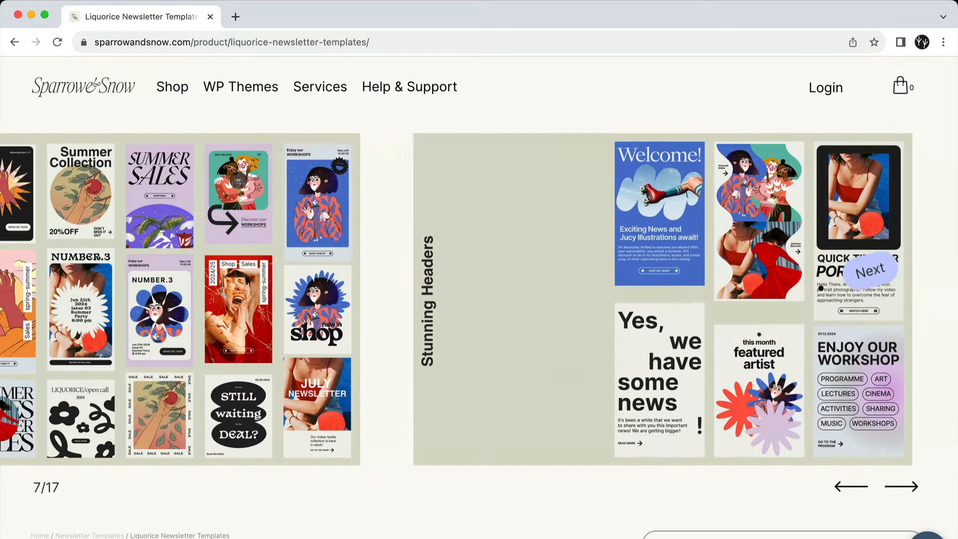
click(901, 487)
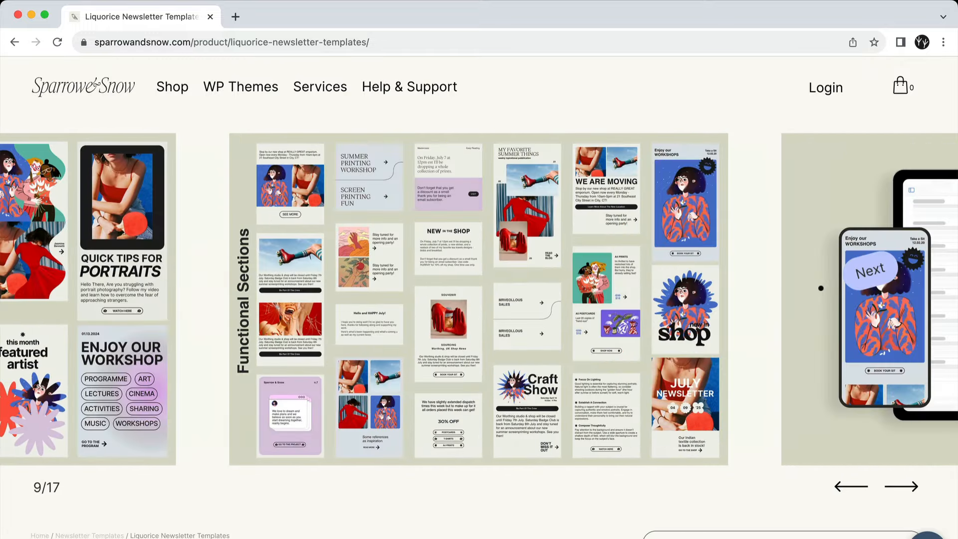
click(901, 487)
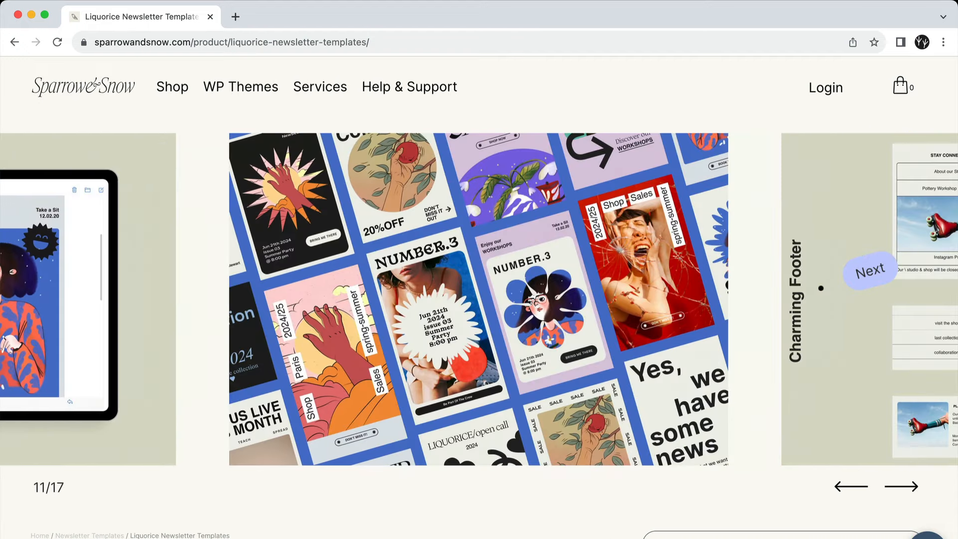
click(900, 486)
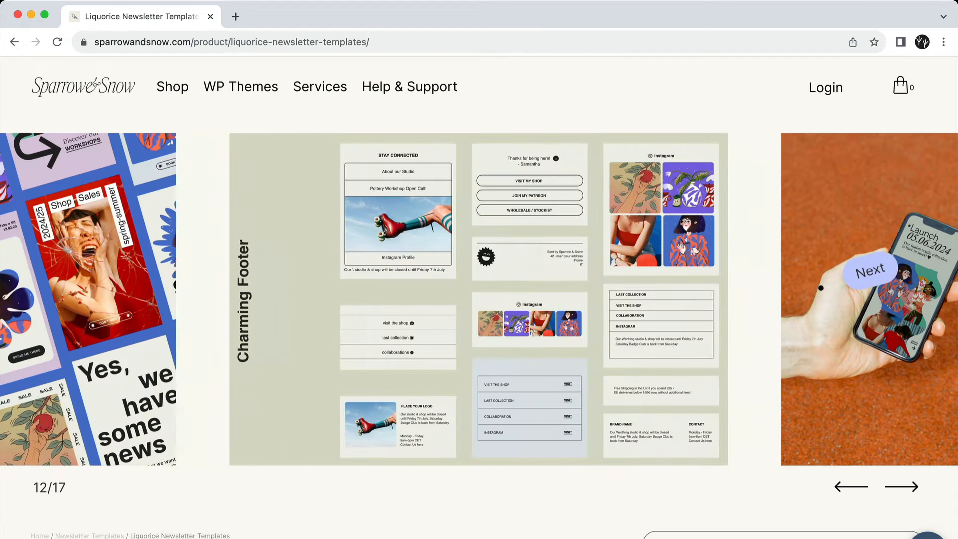
click(900, 487)
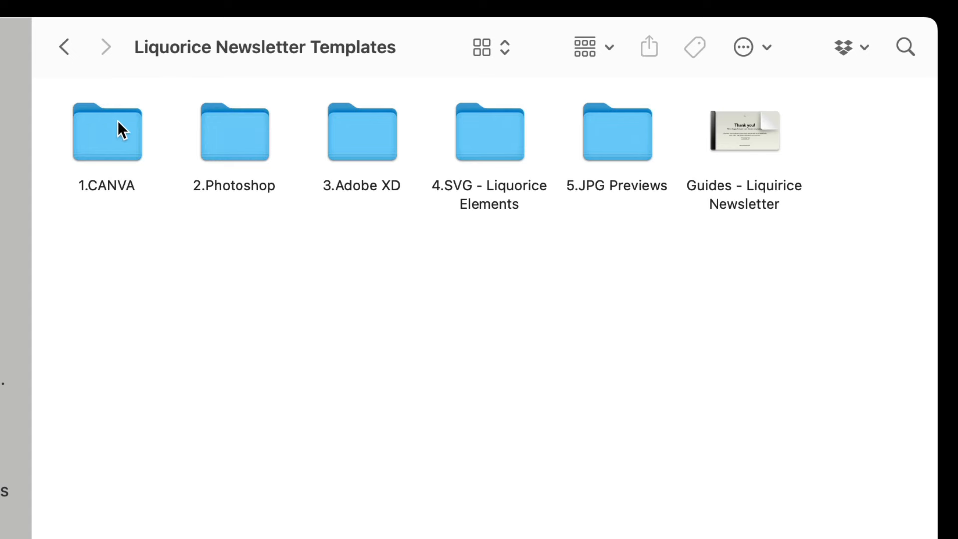
Open the 1.CANVA folder and the Canva Links PDF inside it
double_click(105, 131)
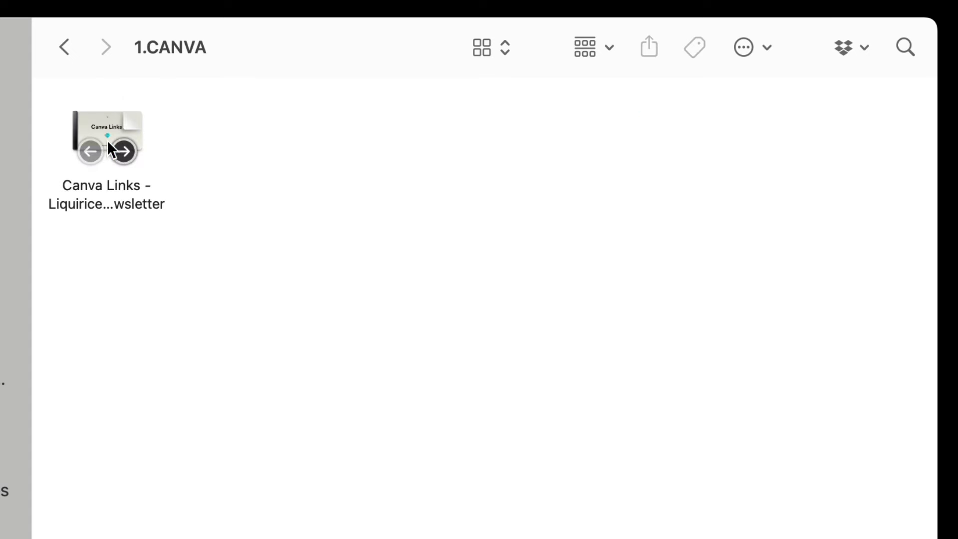
double_click(105, 140)
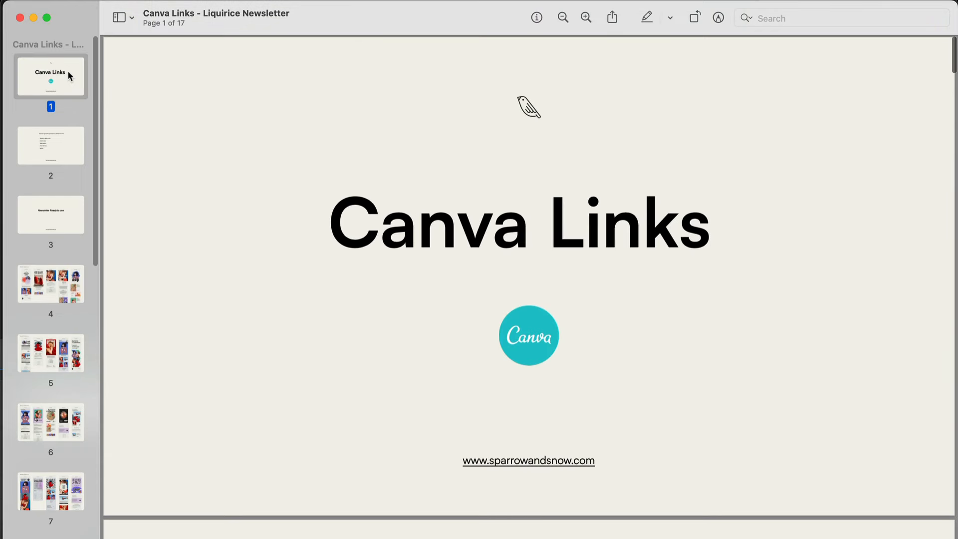
mouse_move(59, 147)
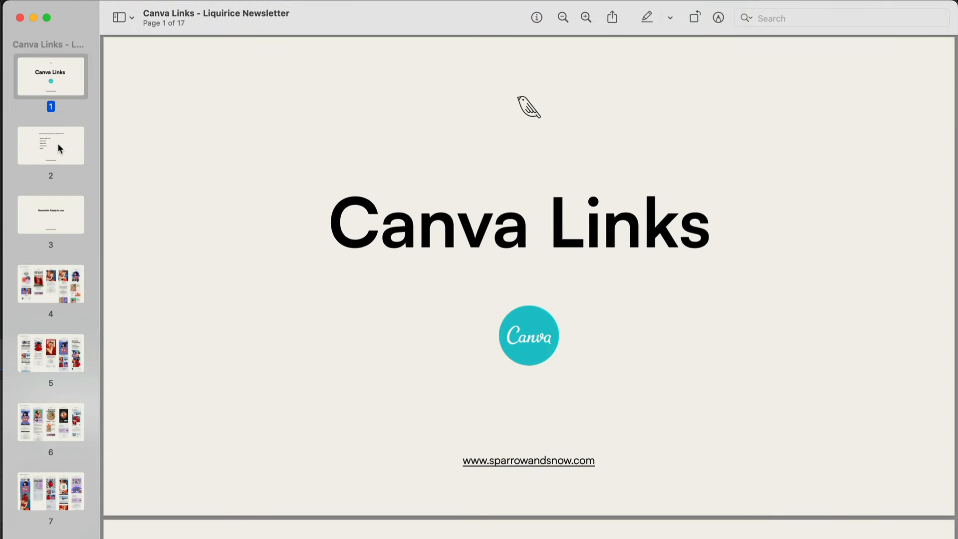
Jump between Canva Links pages via the sidebar thumbnails to view the layout categories
click(50, 146)
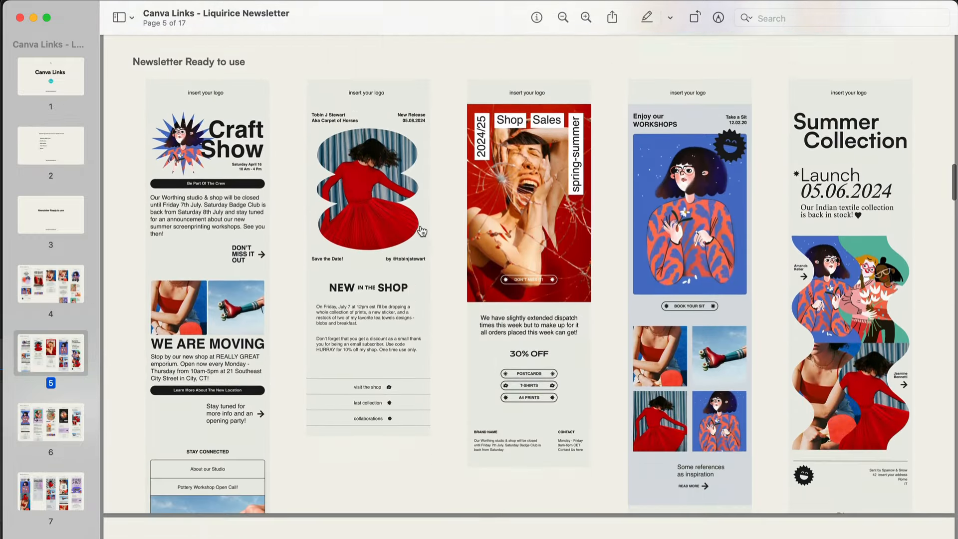
click(50, 145)
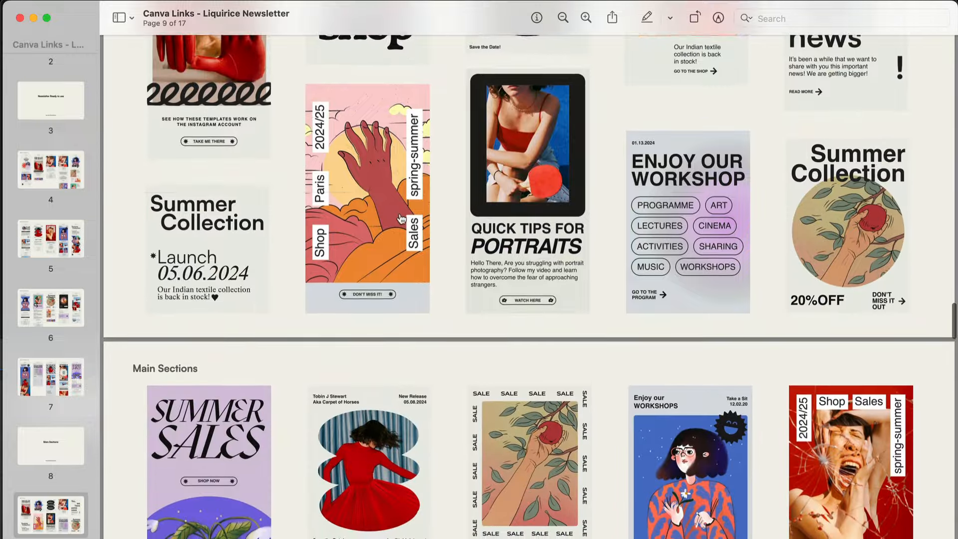
click(50, 146)
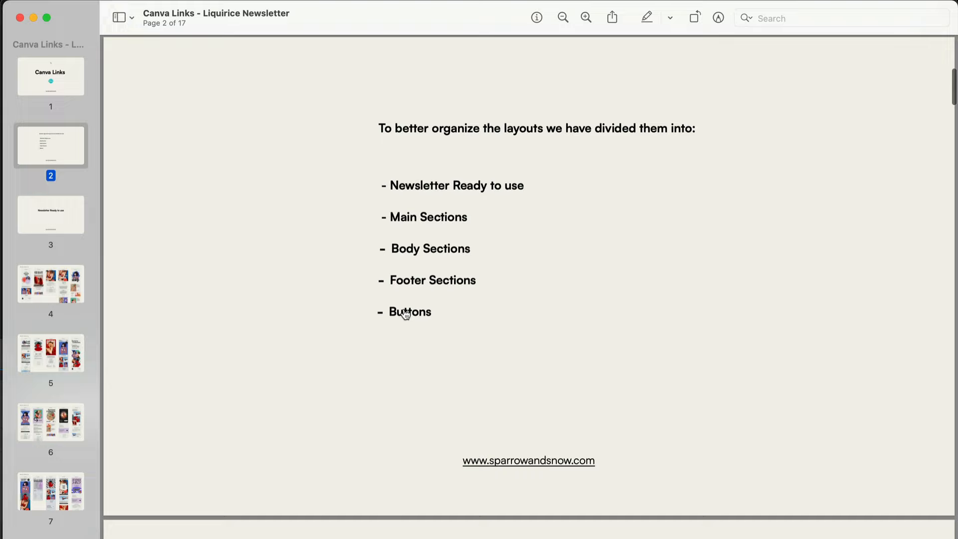
Scroll from the category list down to the pages showing newsletter sections
scroll(down, 3)
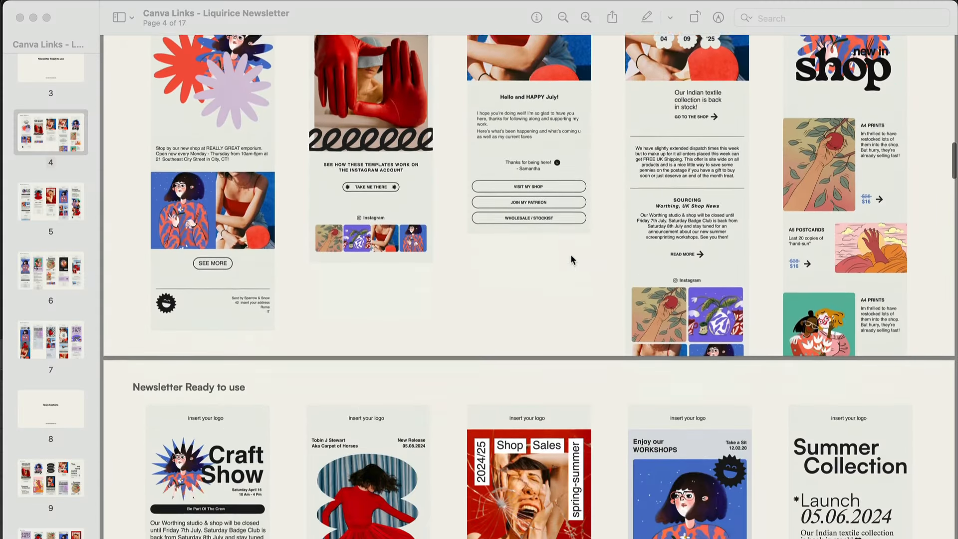
scroll(down, 3)
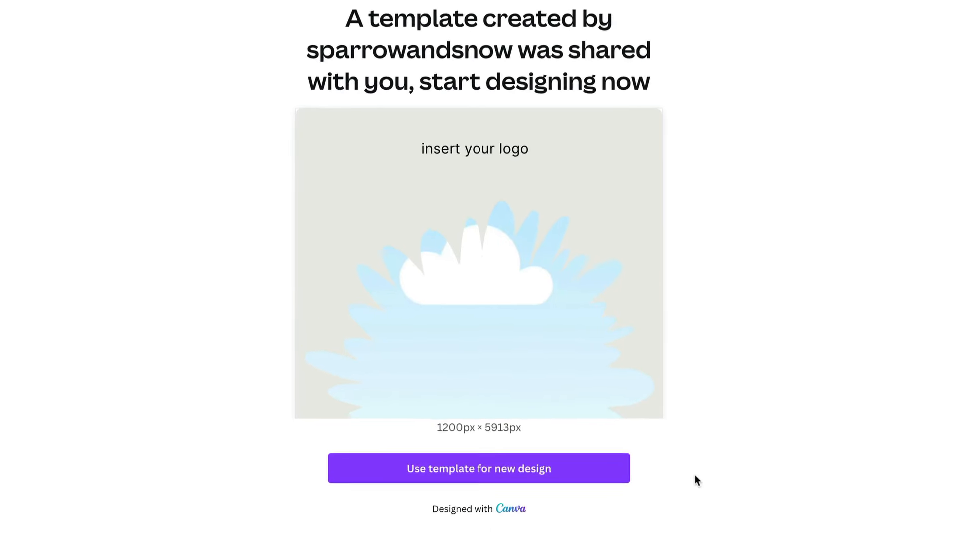
Use the shared newsletter template for a new Canva design
scroll(down, 3)
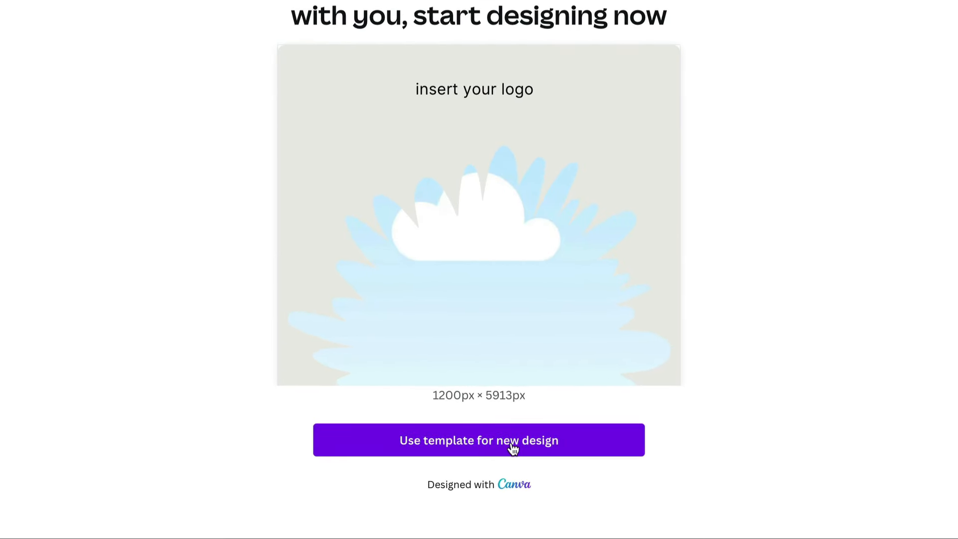
click(479, 440)
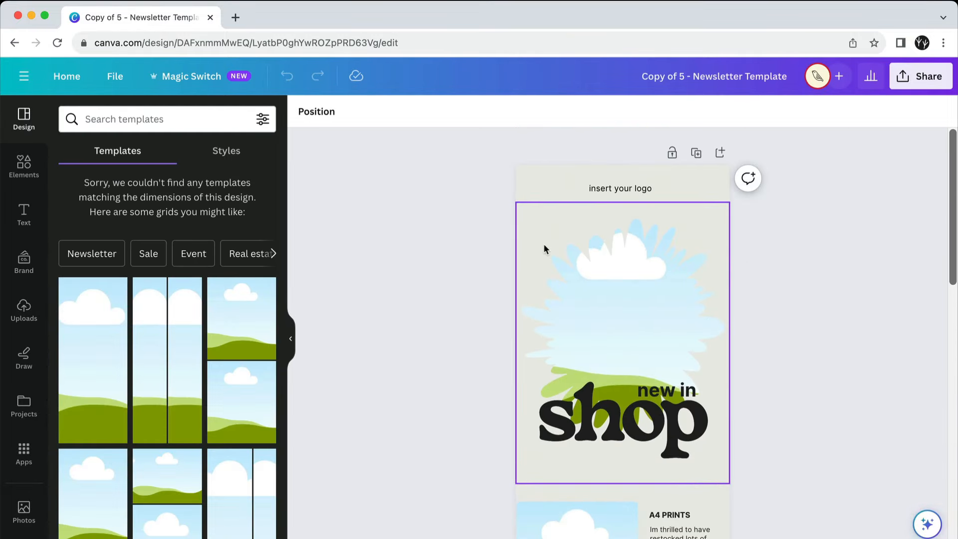
Drag the smiling-woman-eating-noodles photo from Photos into the top cloud image frame
click(620, 341)
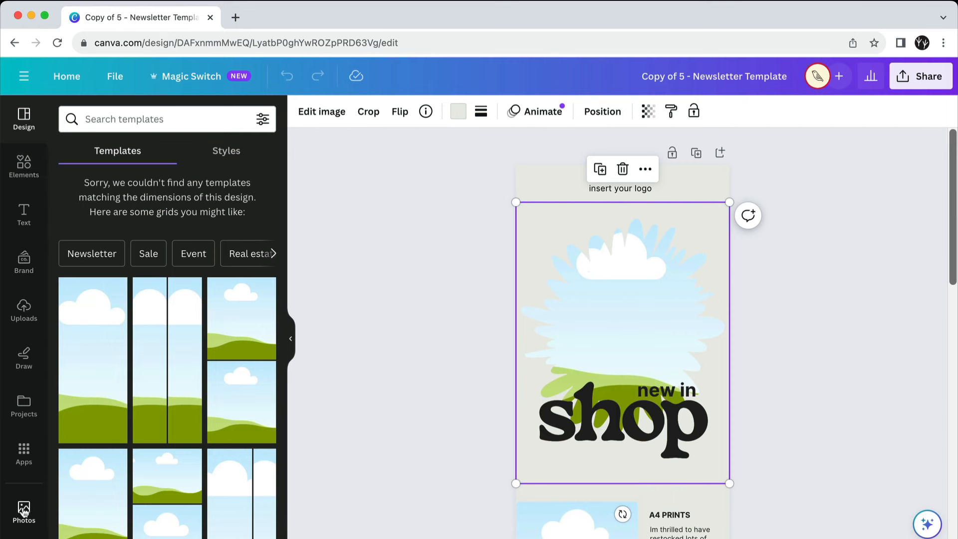
click(24, 508)
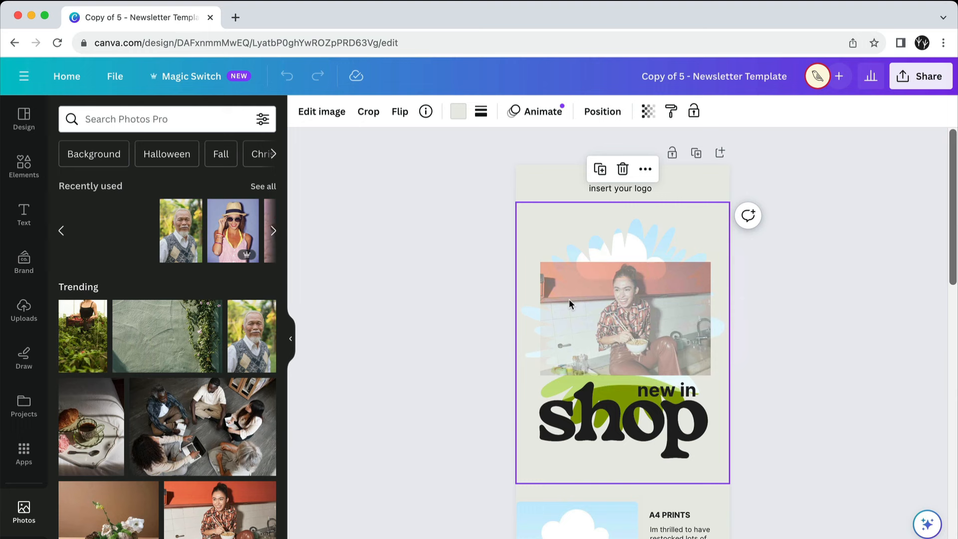
drag(625, 317, 596, 288)
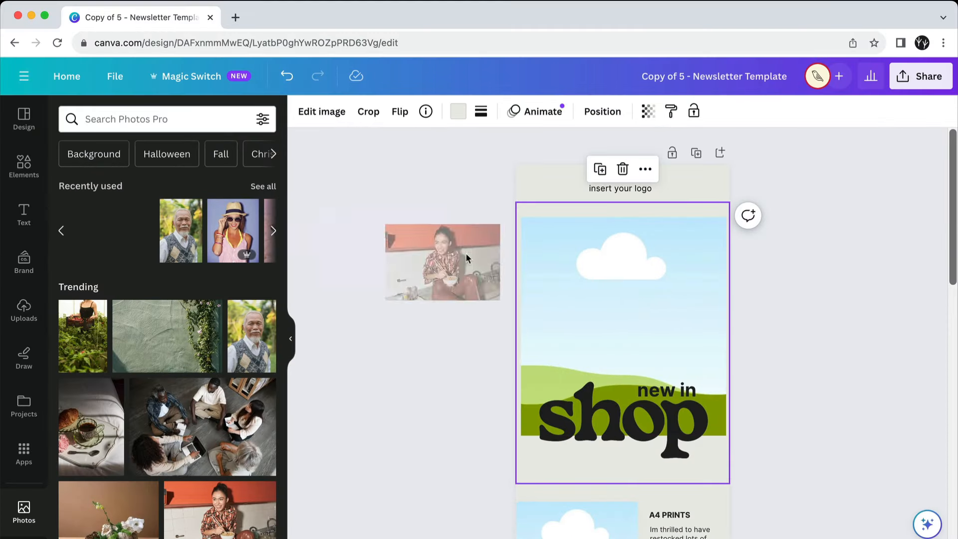
drag(443, 261, 622, 330)
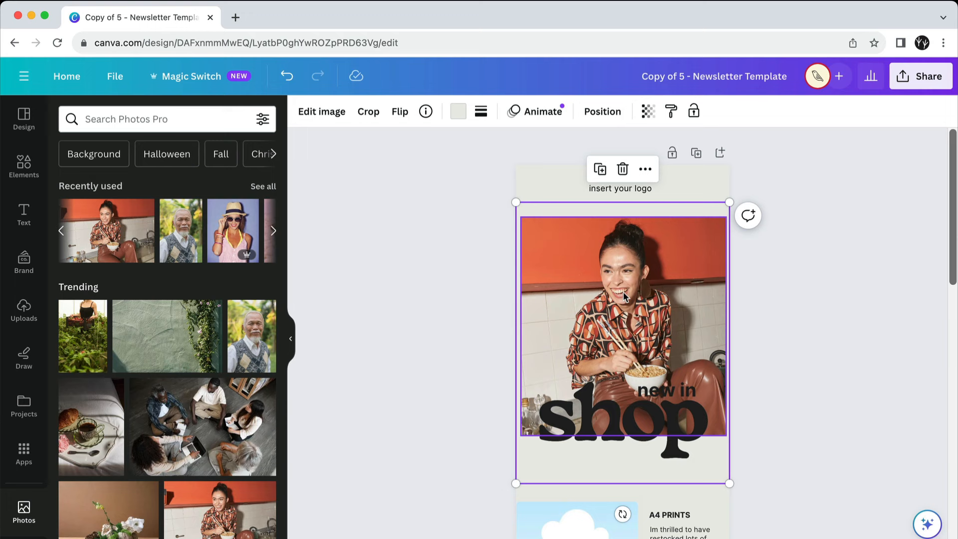
click(367, 112)
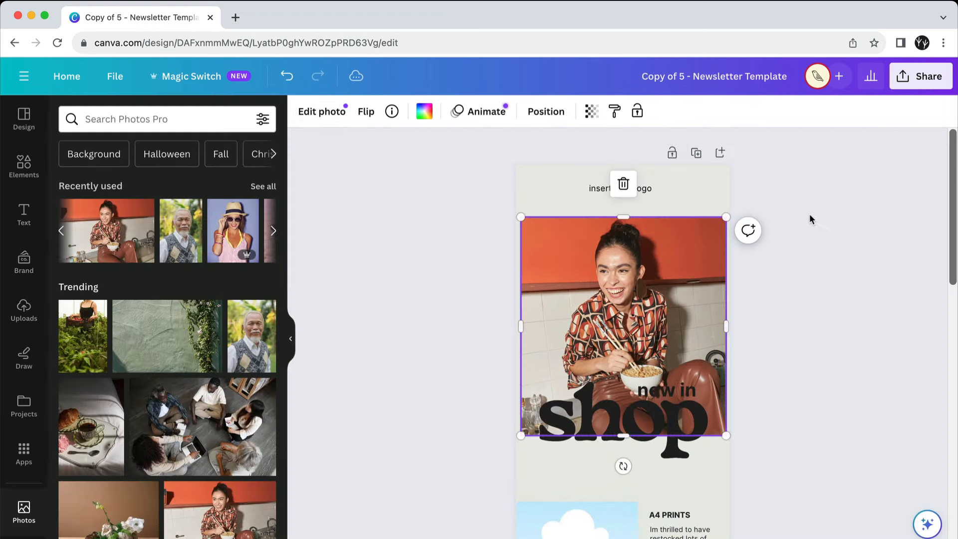
right_click(623, 323)
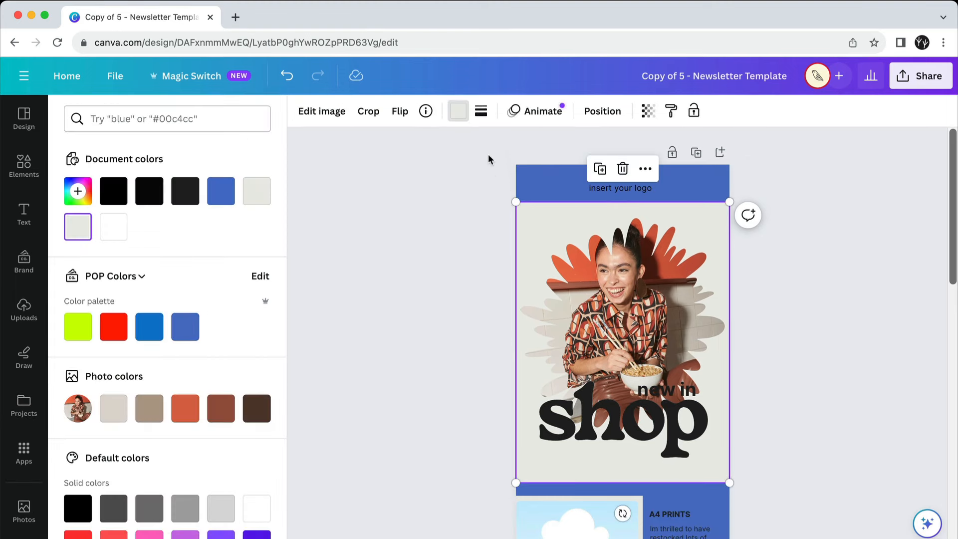
Replace black with white via Change all so the headline and section text turn white
click(186, 326)
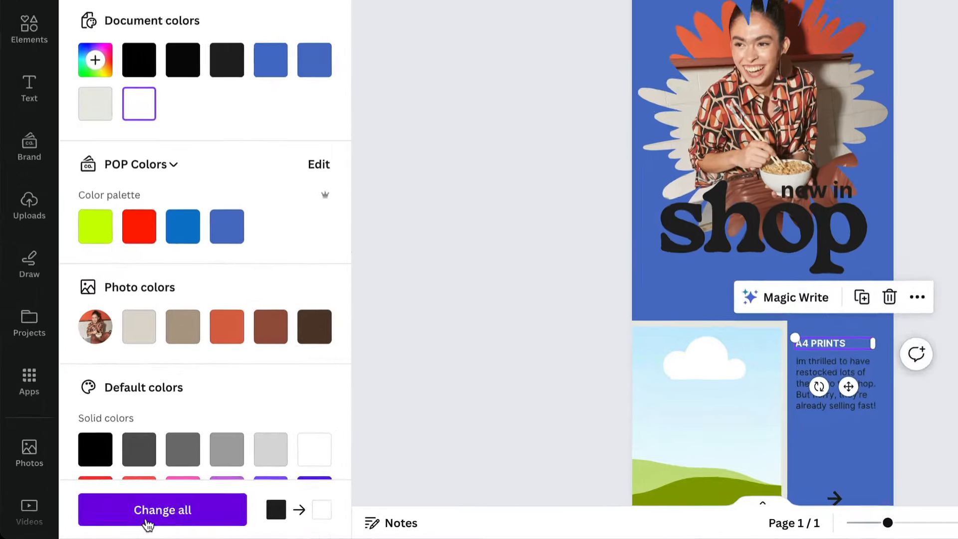
click(161, 510)
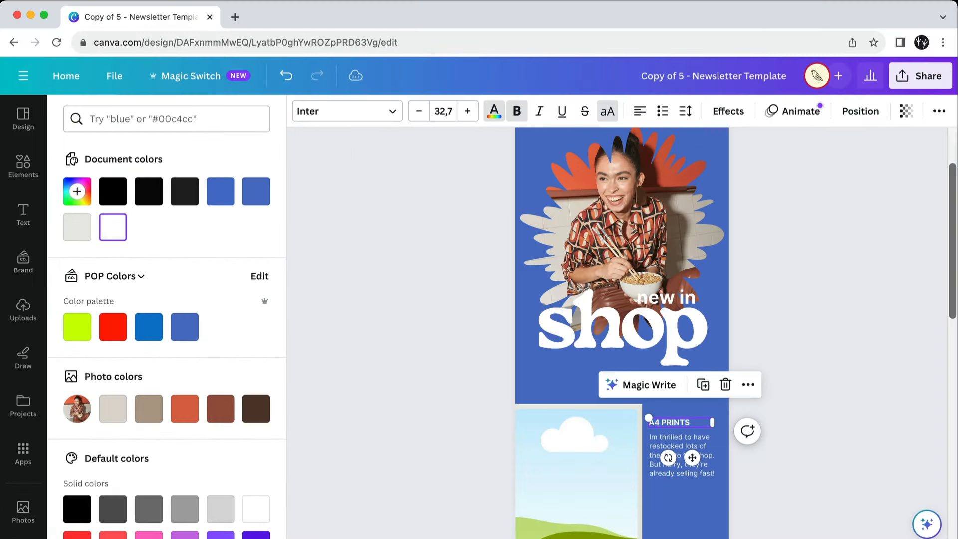
scroll(down, 3)
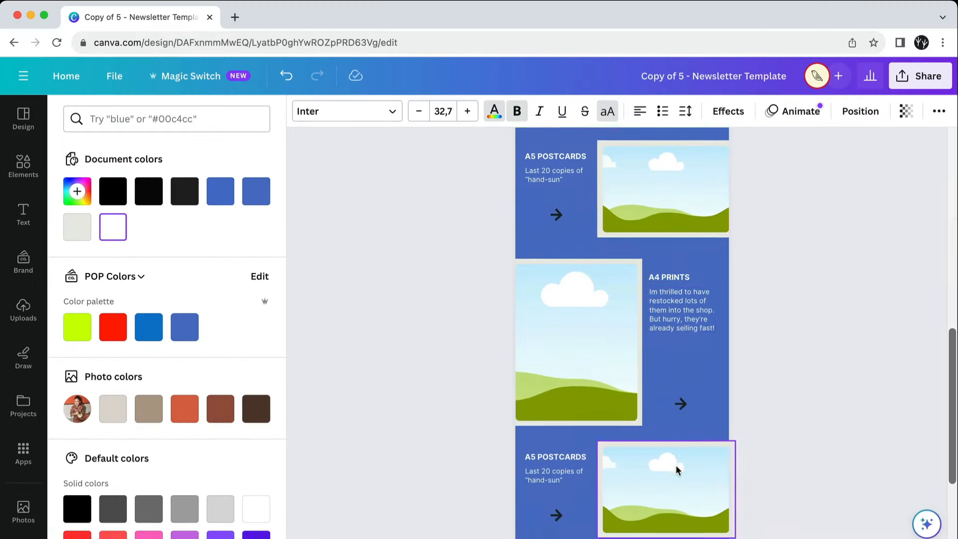
scroll(down, 3)
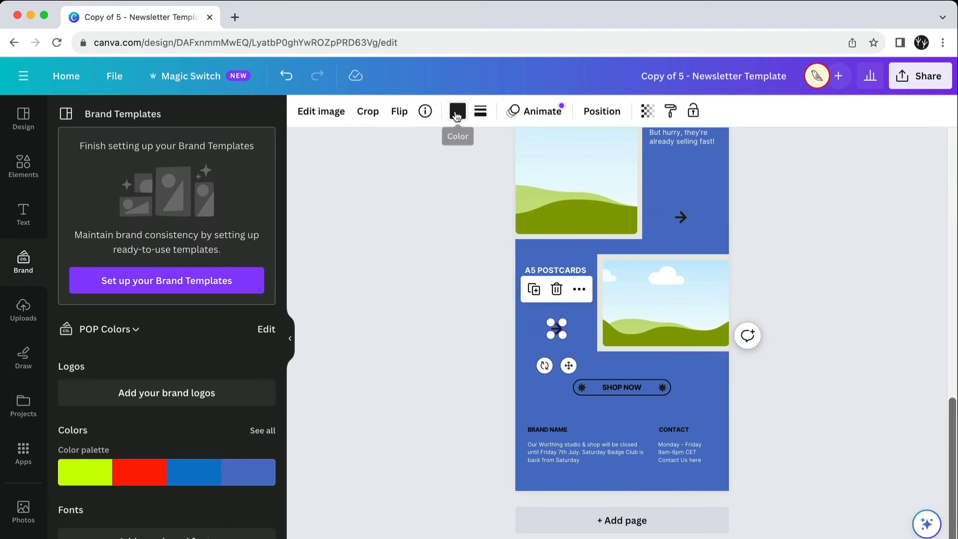
Colour the arrows white and rewrite the headline as 'Summer Sale'
click(457, 111)
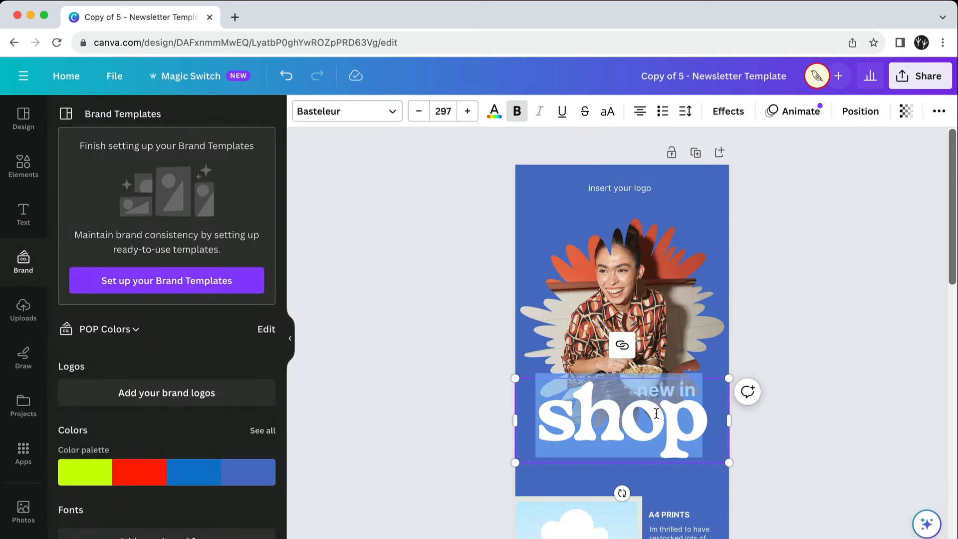
text(Sale)
click(667, 389)
text(Summer)
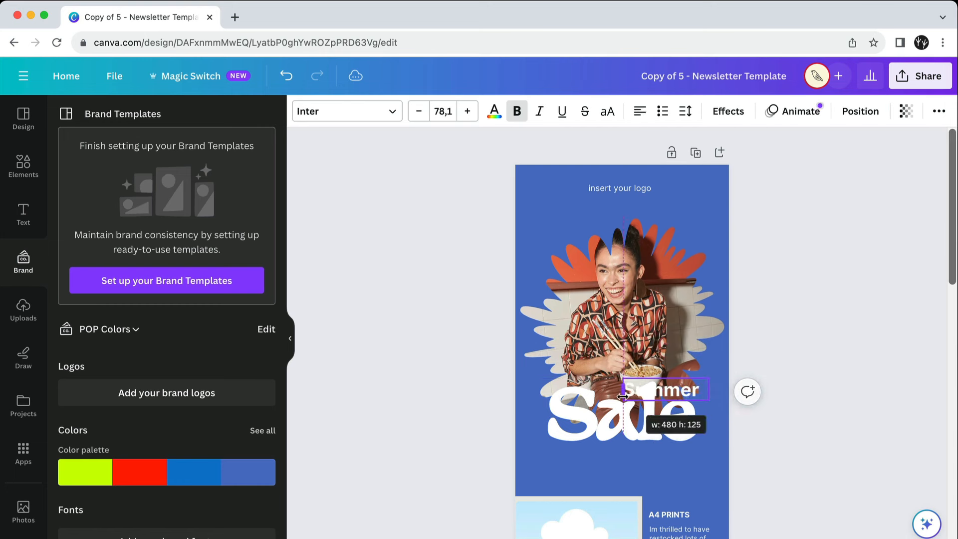
scroll(down, 3)
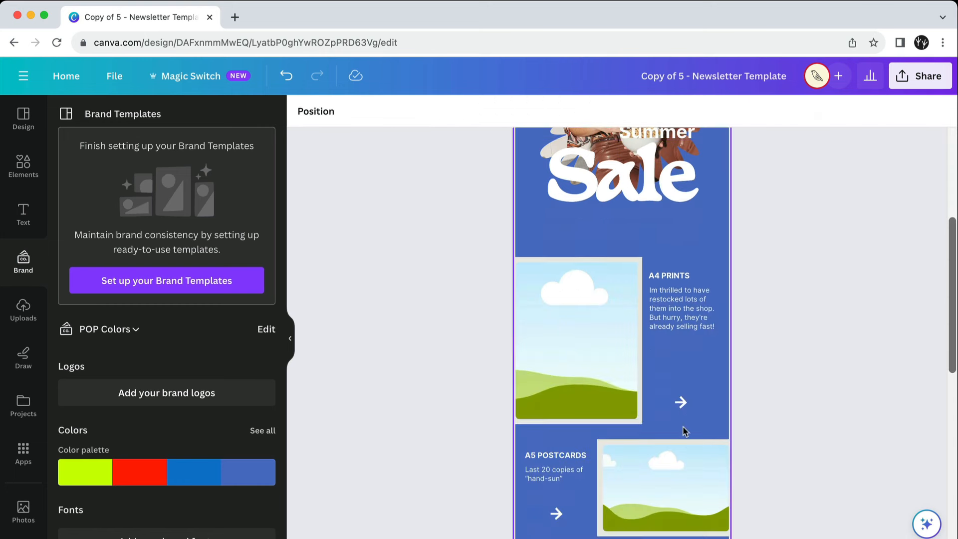
Fill the A4 Prints and A5 Postcards placeholder frames with stock photos of young women
click(577, 342)
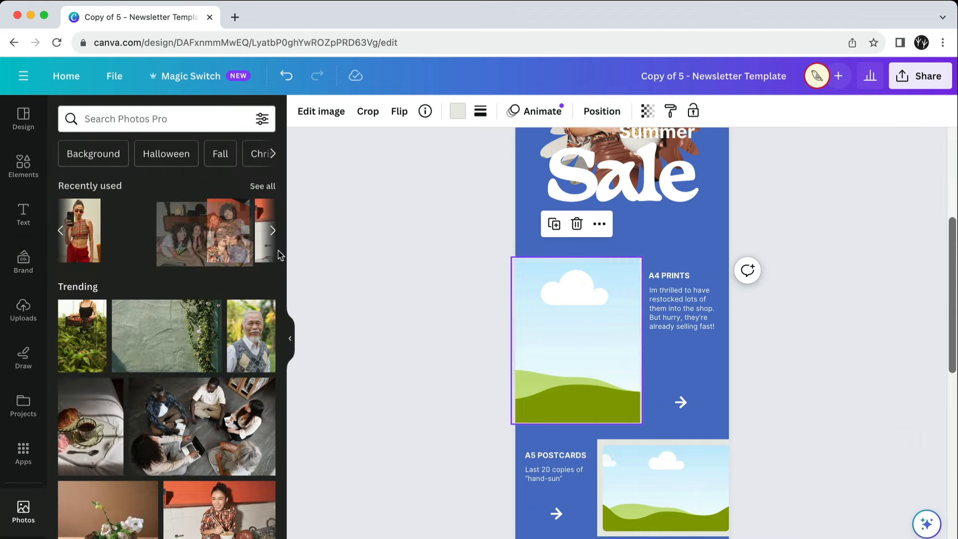
right_click(576, 340)
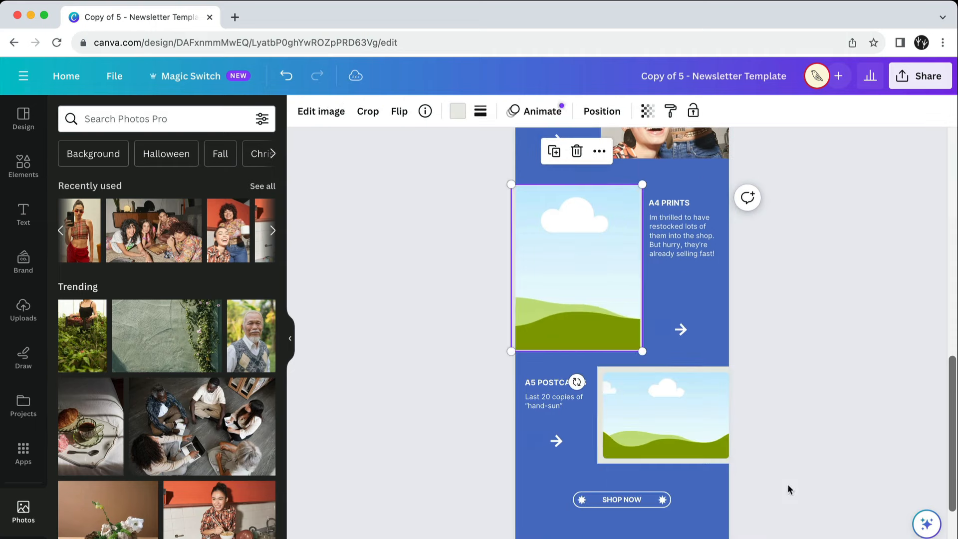
right_click(576, 267)
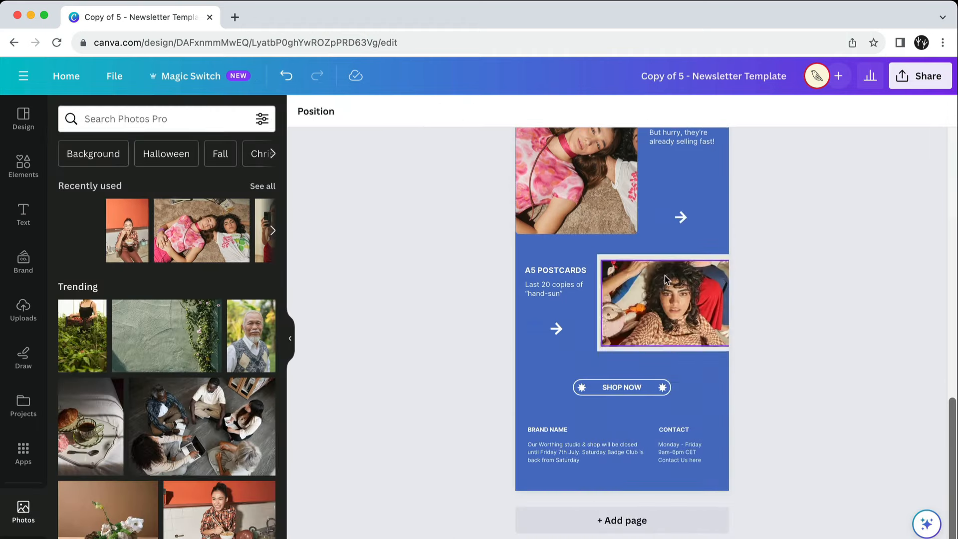
click(664, 304)
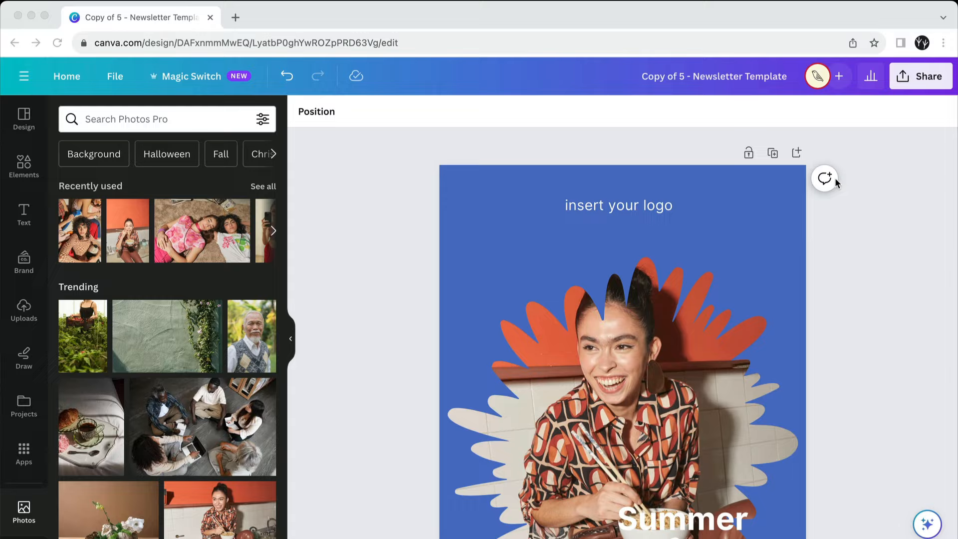
Download the newsletter from Share as a JPG at quality 80
click(920, 76)
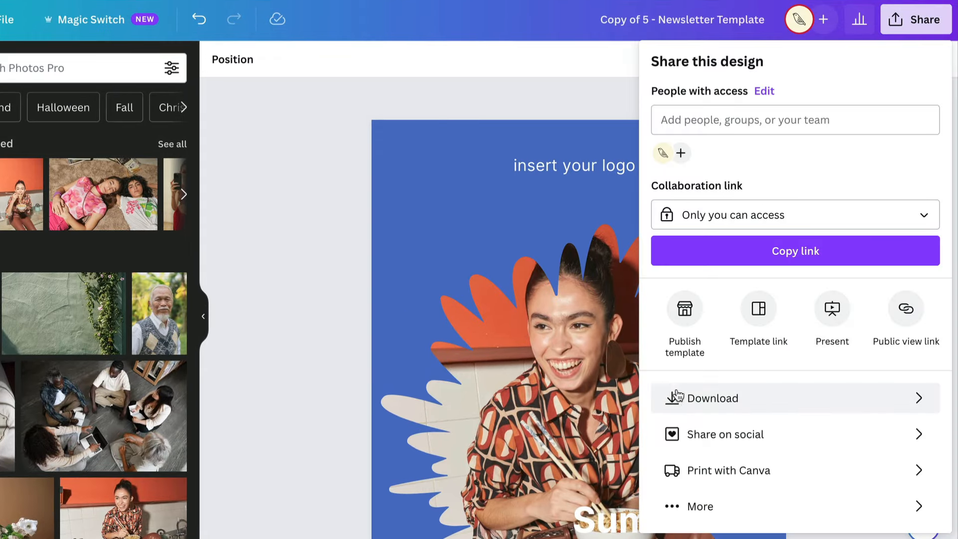
click(712, 399)
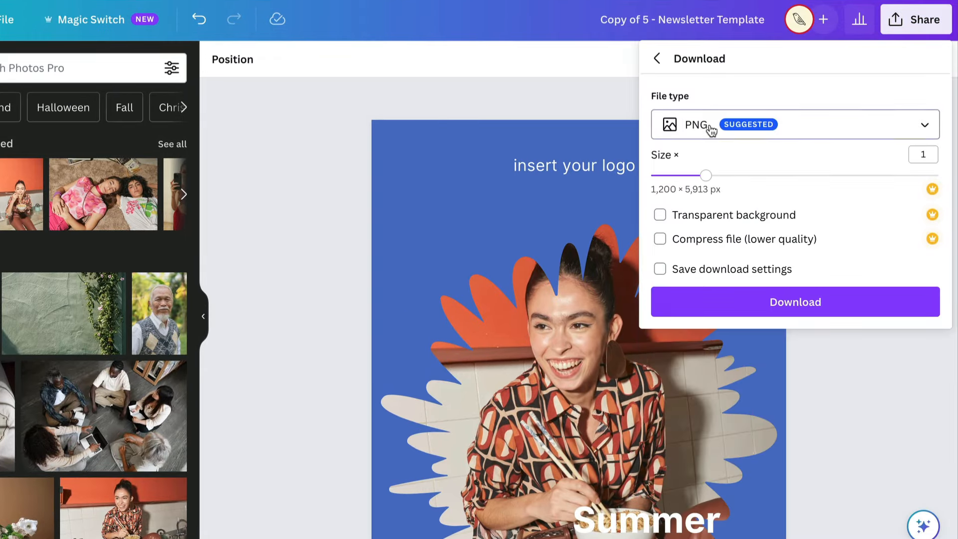
click(795, 123)
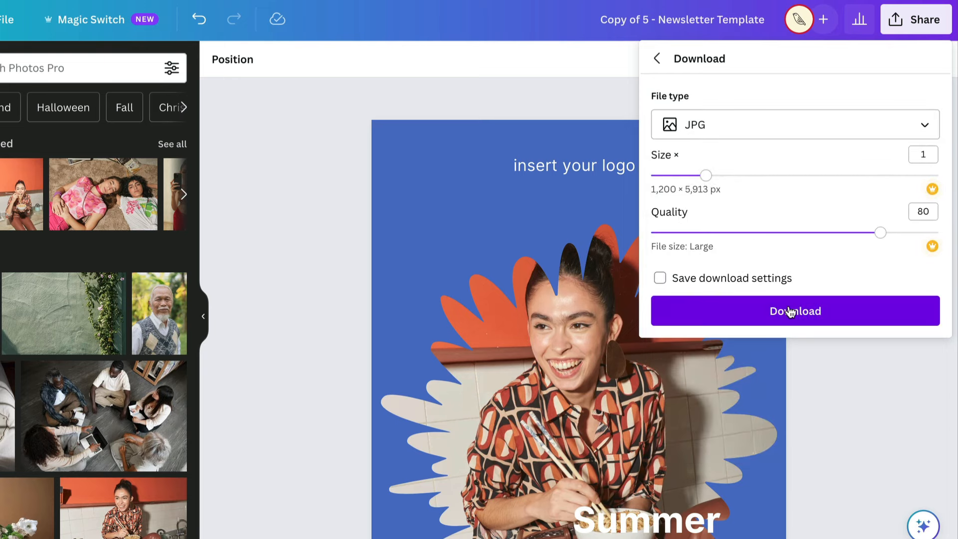
click(794, 311)
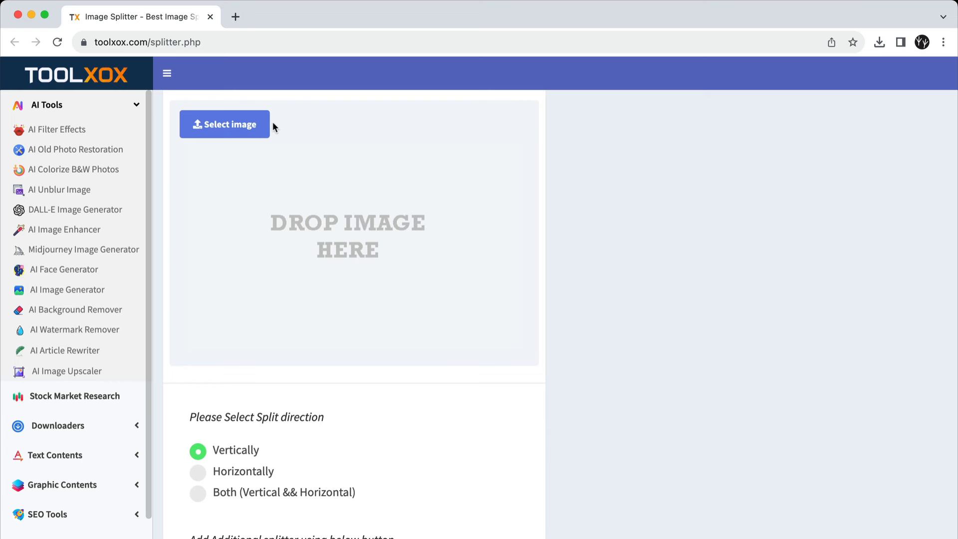
mouse_move(222, 128)
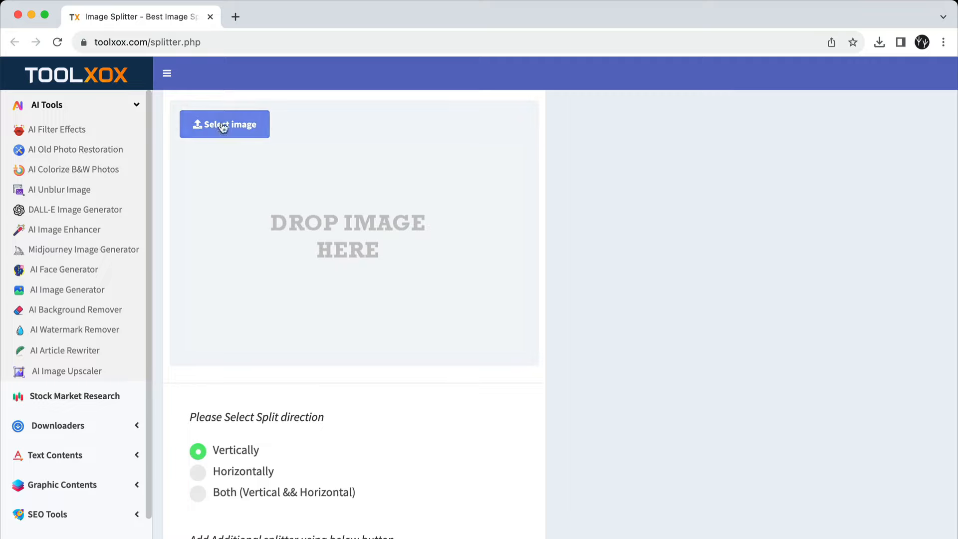
Load 'Copy of 5 - Newsletter Template.jpg' into the splitter and choose the Horizontally split direction
click(224, 124)
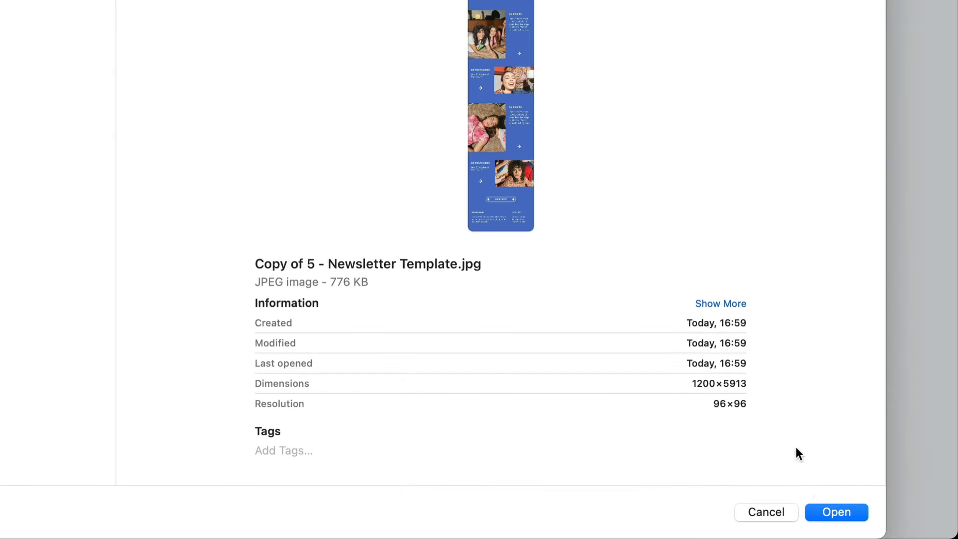
click(836, 526)
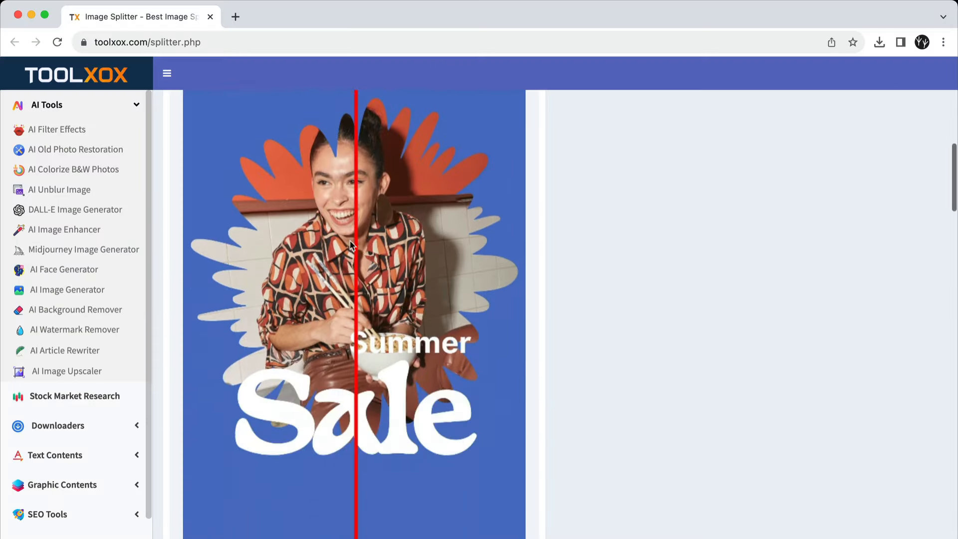
scroll(down, 3)
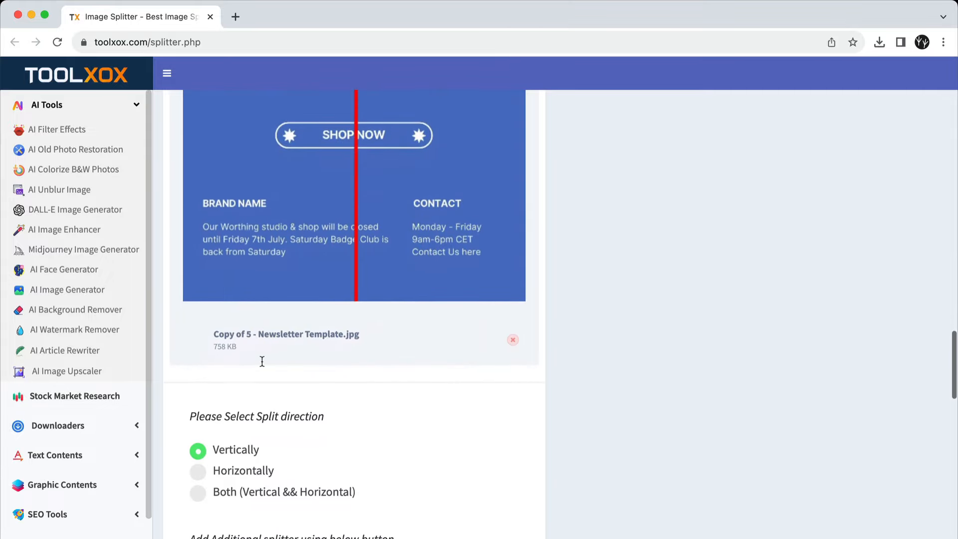
click(197, 471)
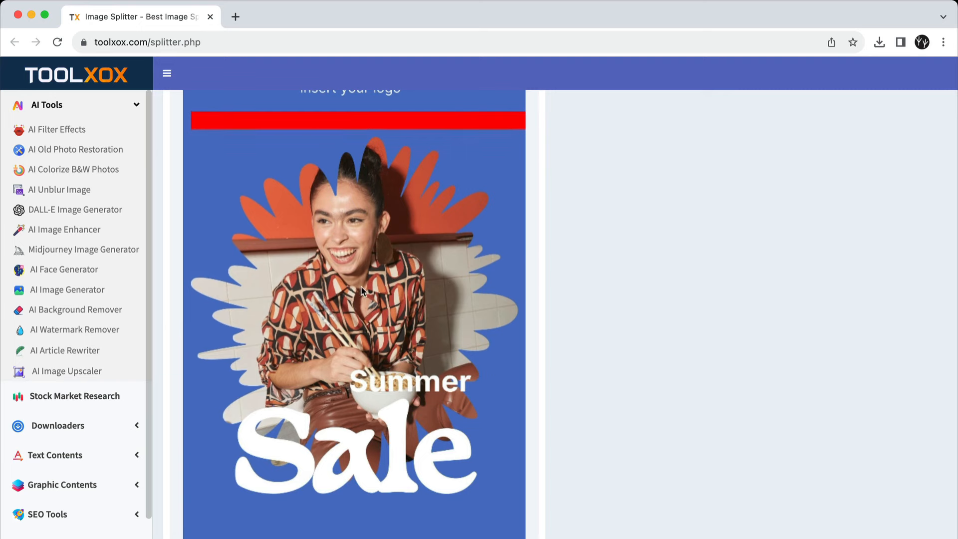
Scroll through the newsletter placing red split bars between sections from header to footer
scroll(down, 3)
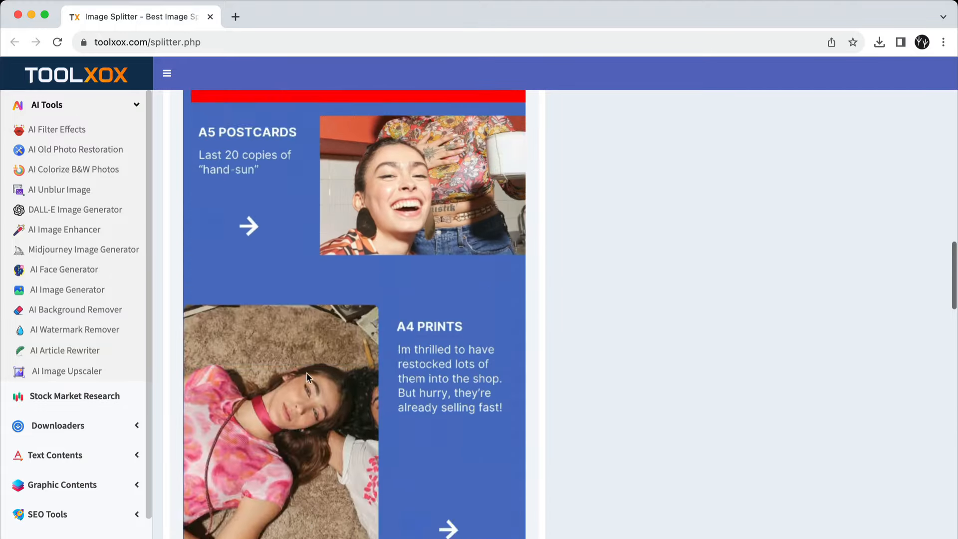
scroll(up, 3)
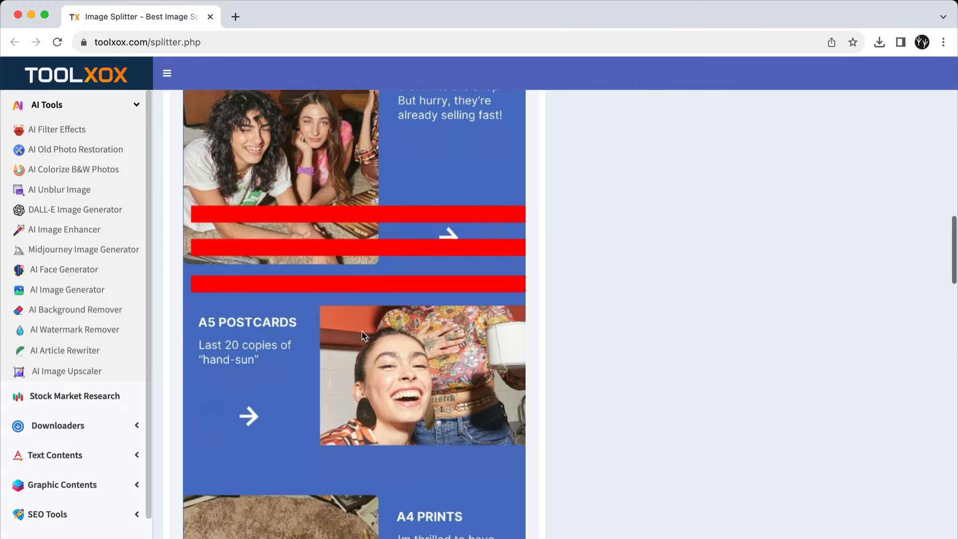
scroll(down, 3)
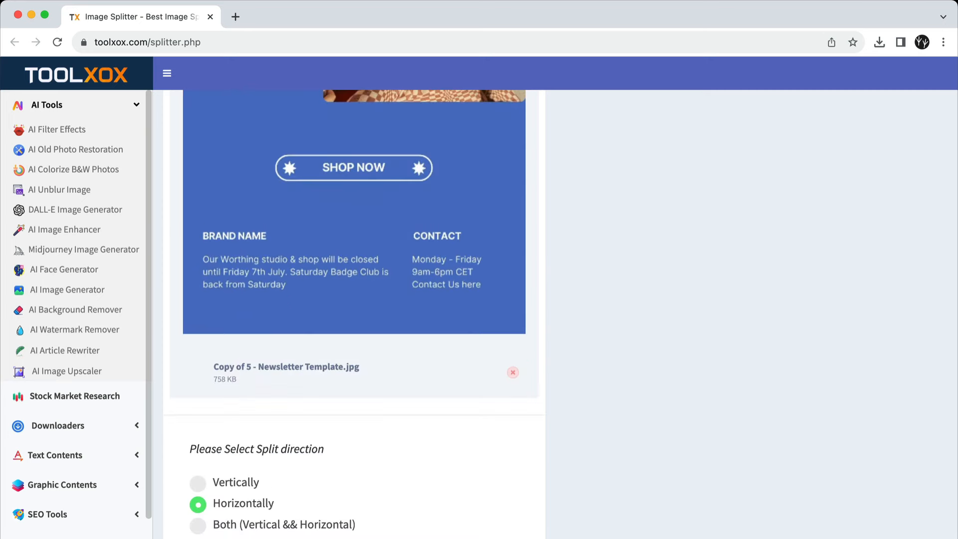
scroll(up, 3)
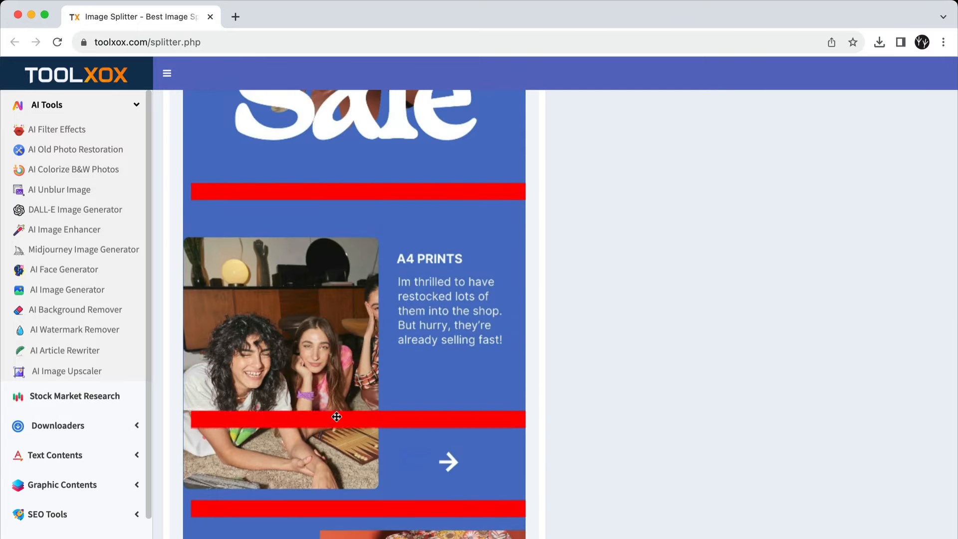
scroll(down, 3)
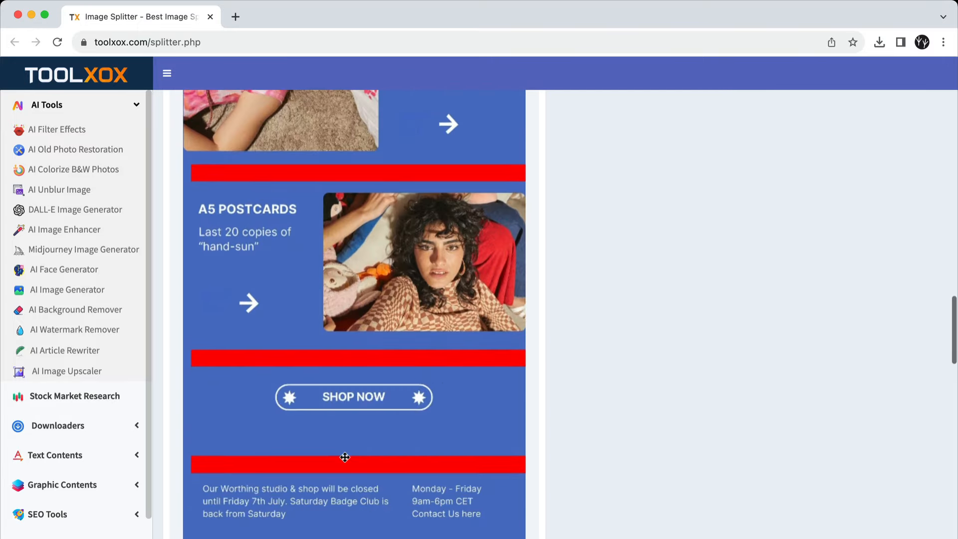
scroll(down, 3)
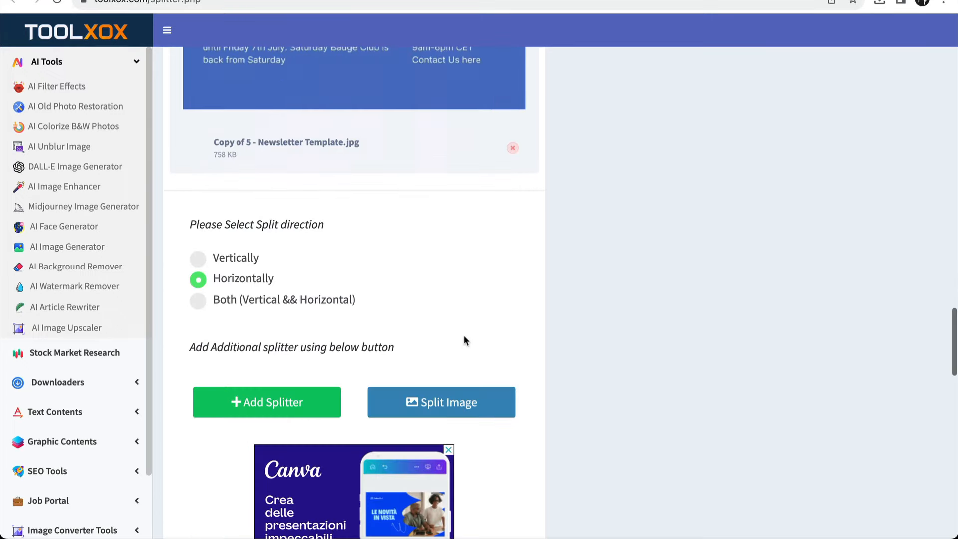
Split the image, download the seven section JPGs starting with Summer Sale, and review Chrome's downloads
click(441, 402)
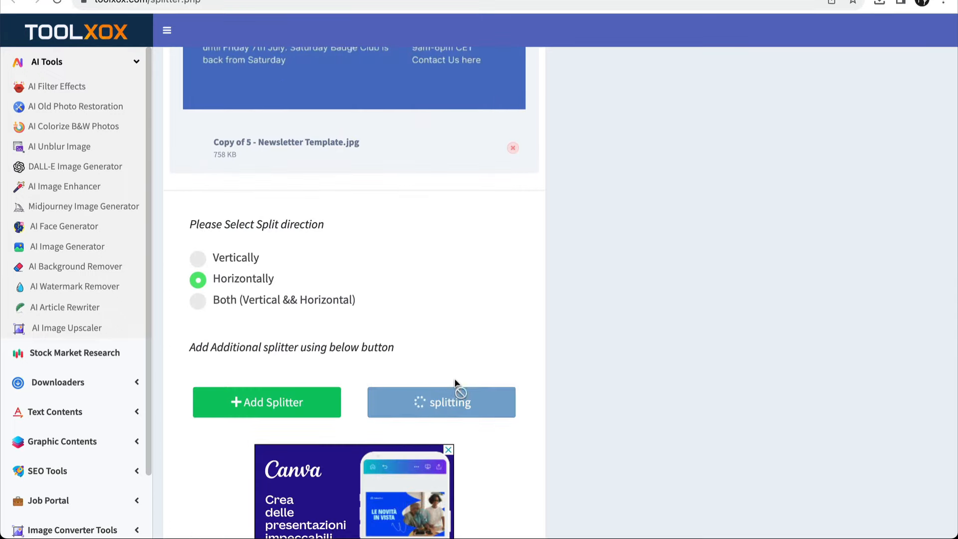
click(441, 402)
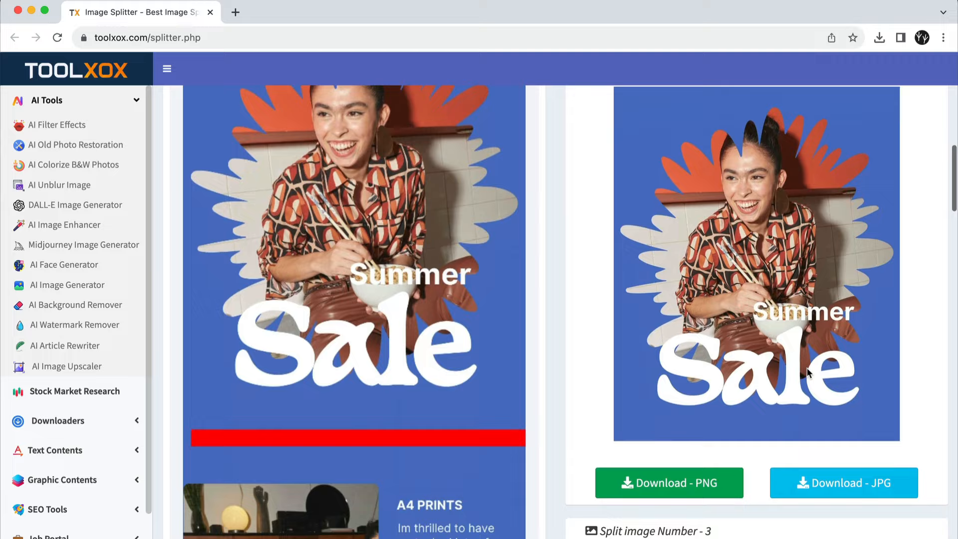
click(845, 395)
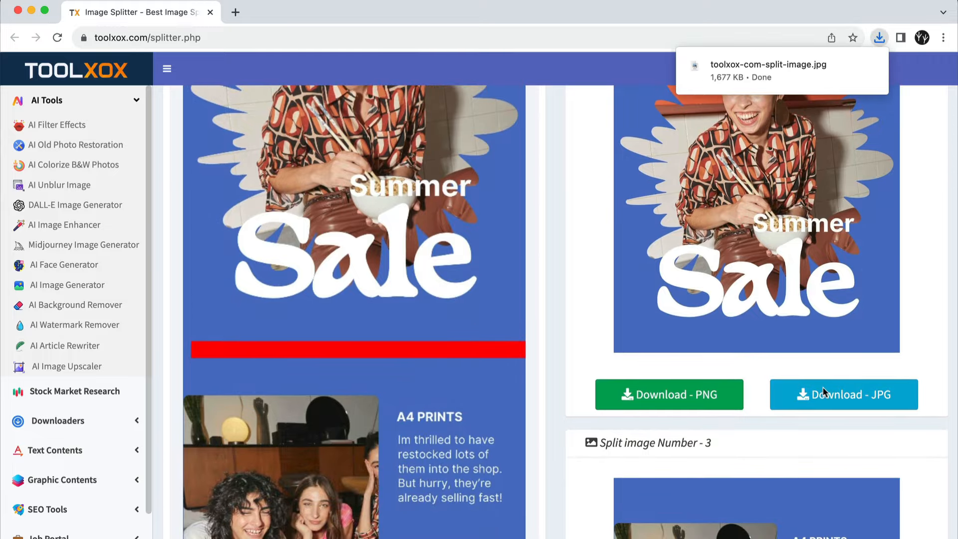
scroll(down, 3)
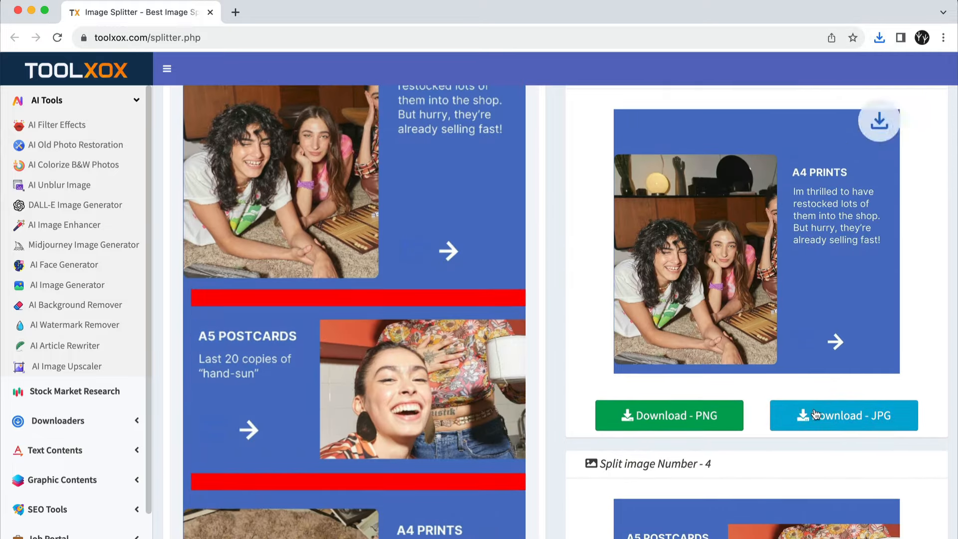
scroll(down, 3)
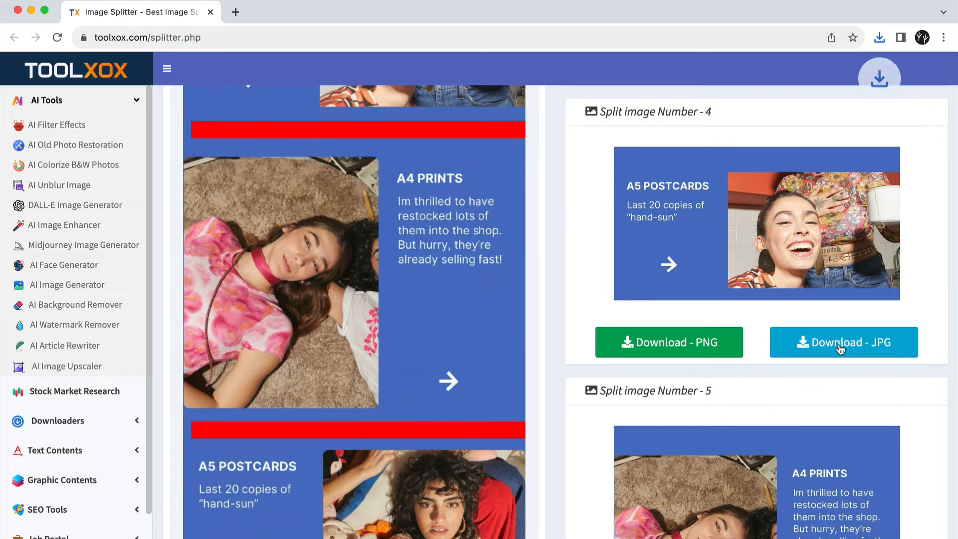
scroll(down, 3)
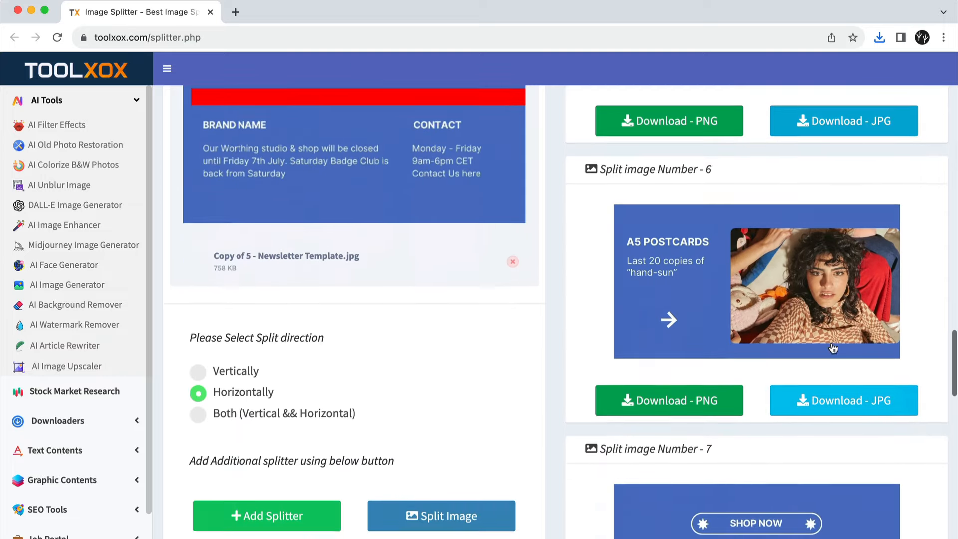
scroll(down, 3)
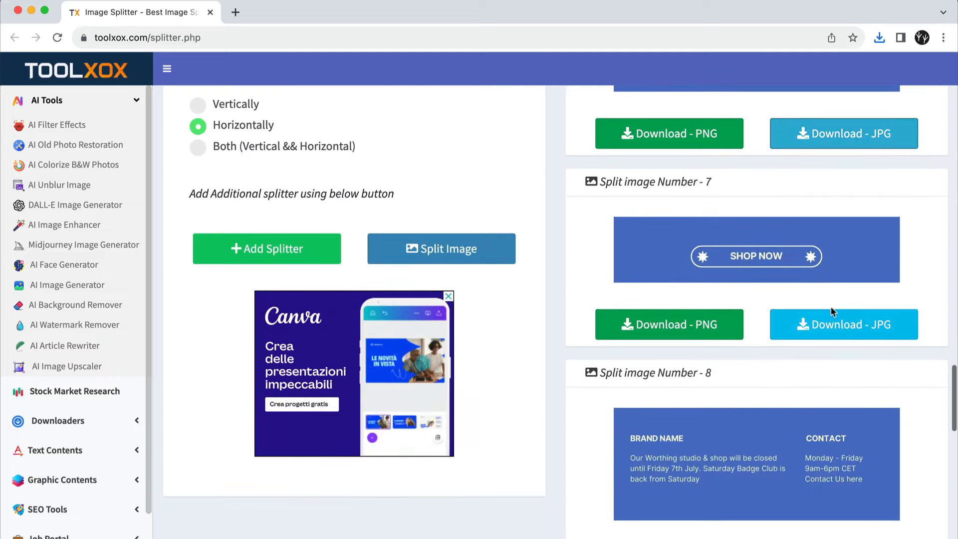
click(879, 36)
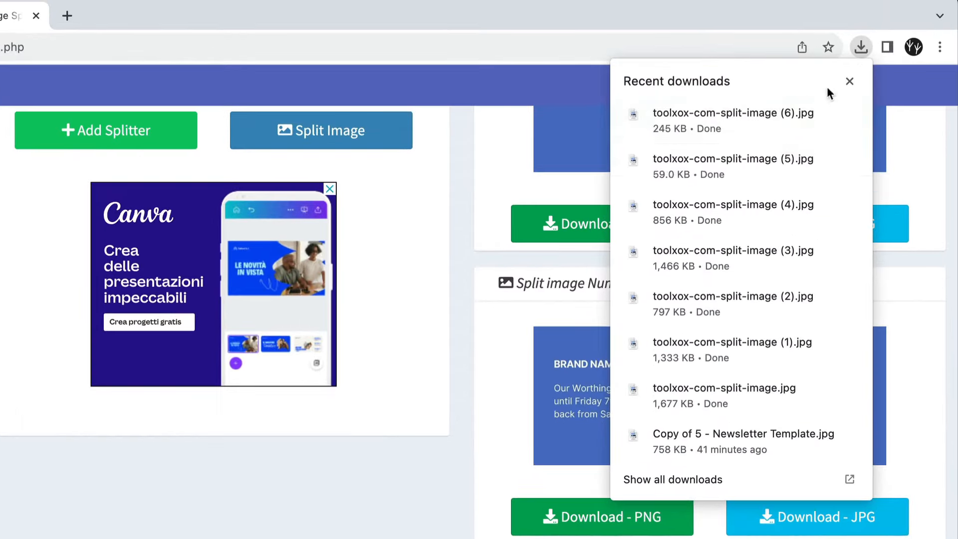
mouse_move(668, 479)
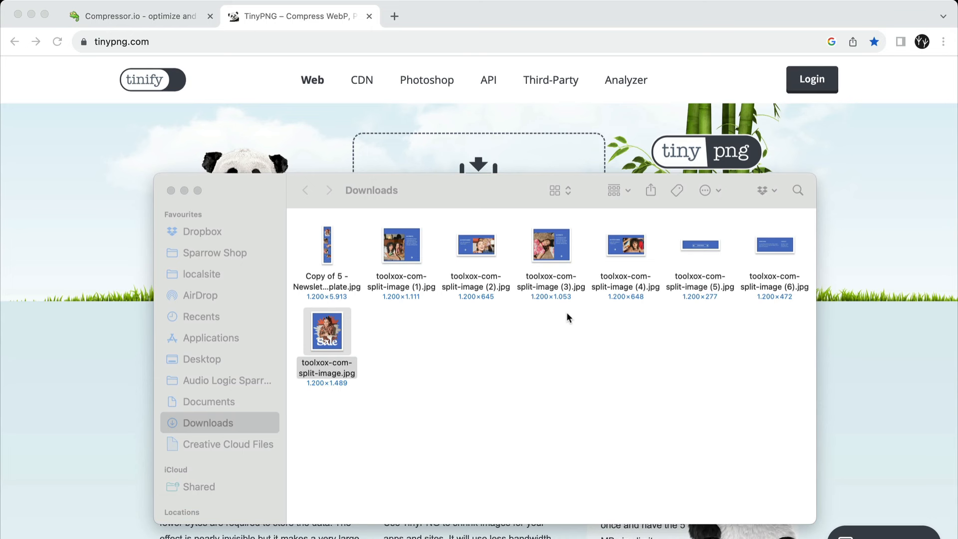
Get Info on toolxox-com-split-image.jpg in Downloads: a 1.7 MB, 1200×1489 JPEG
right_click(327, 331)
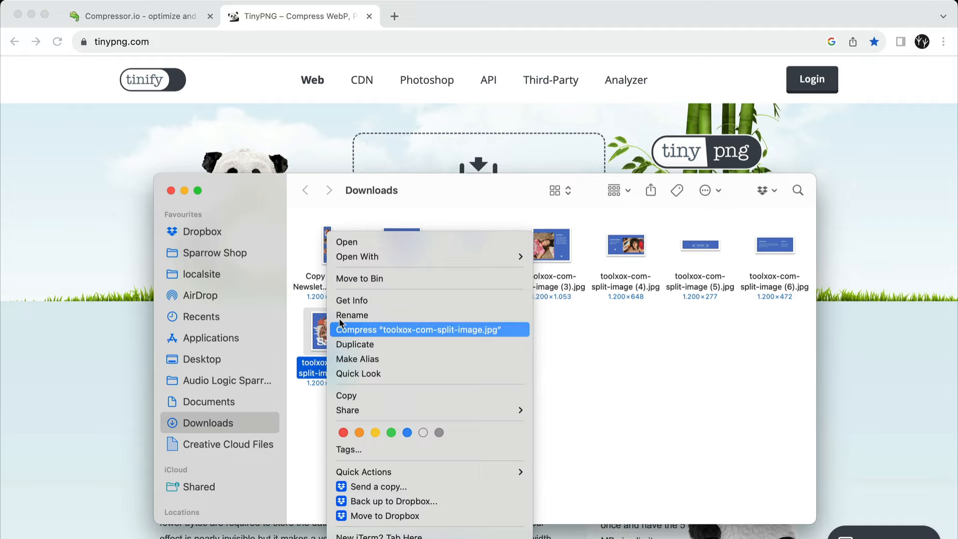
click(352, 300)
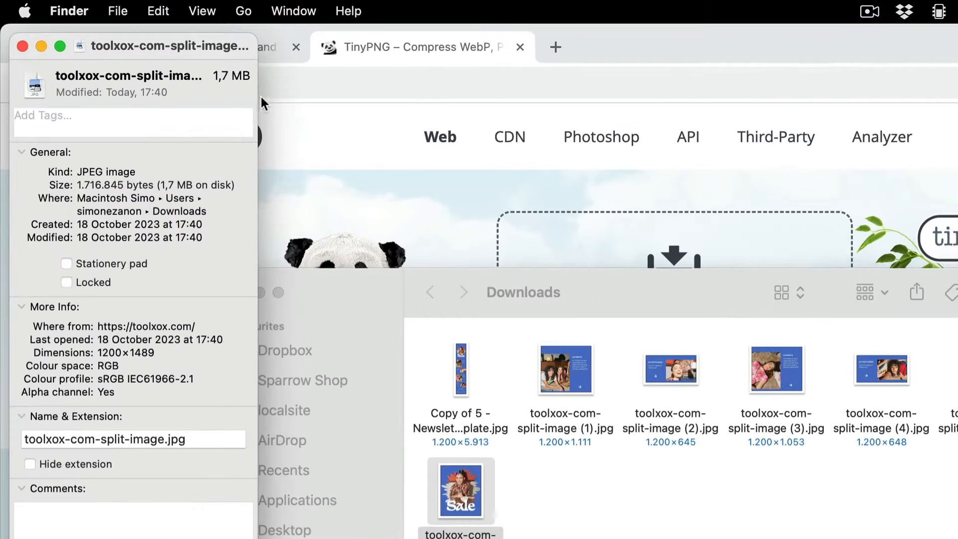
double_click(229, 76)
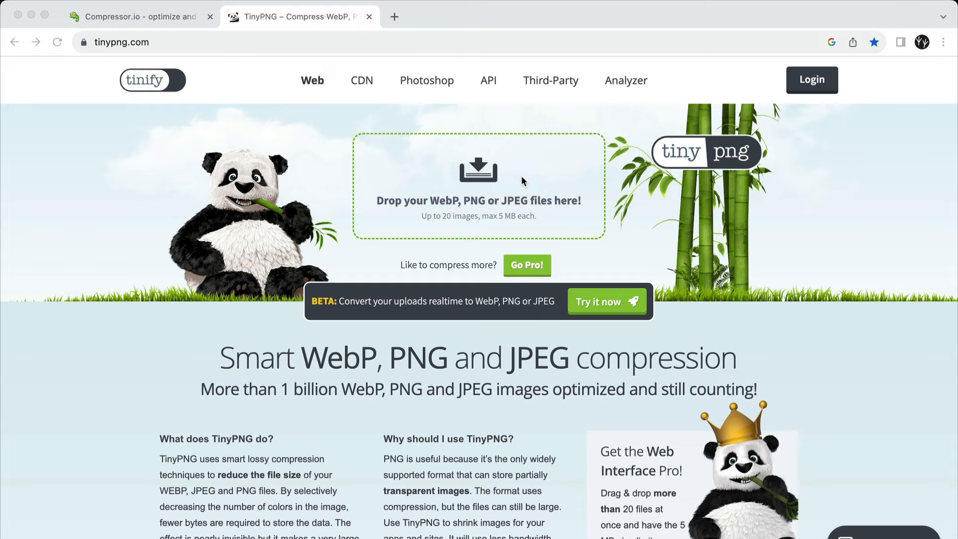
Upload the seven split JPGs to TinyPNG, saving 74%, and download the compressed files
click(478, 180)
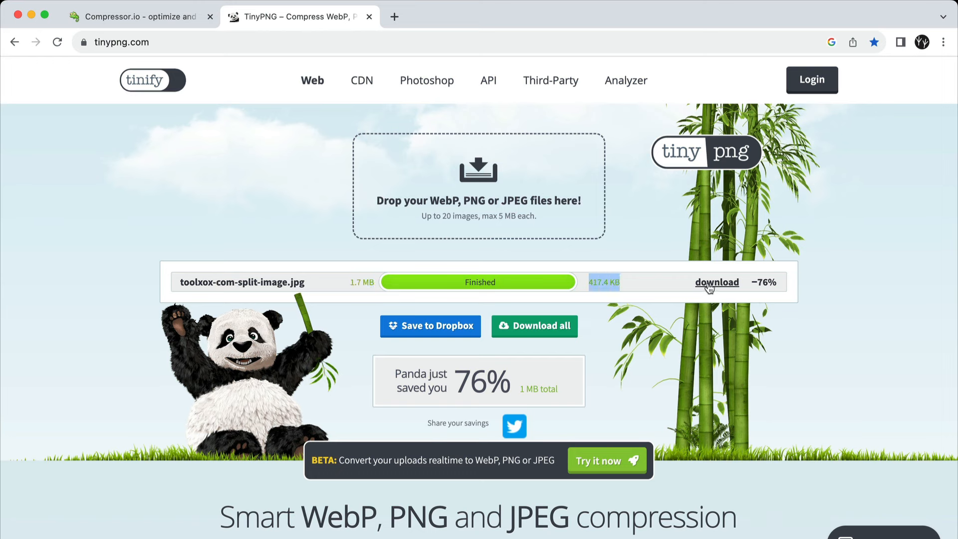
click(716, 283)
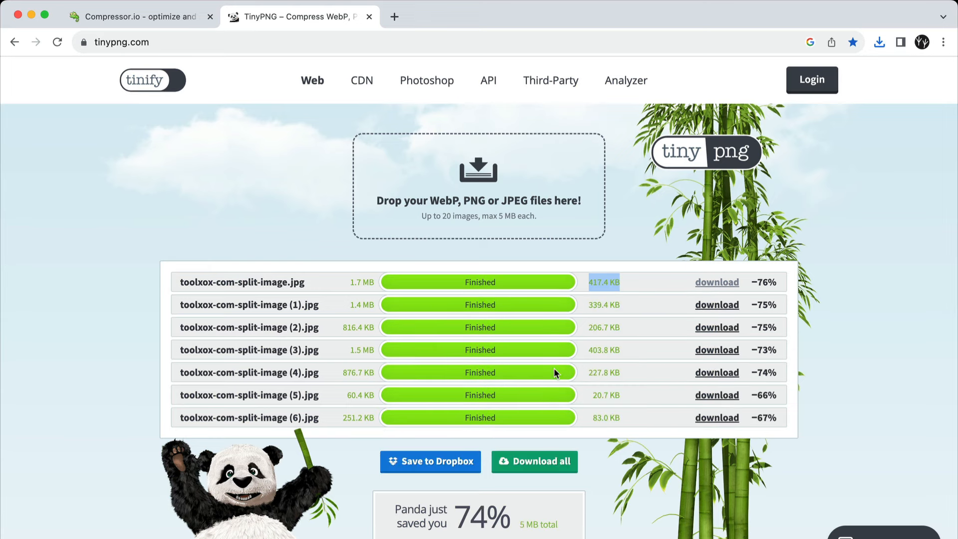
scroll(down, 3)
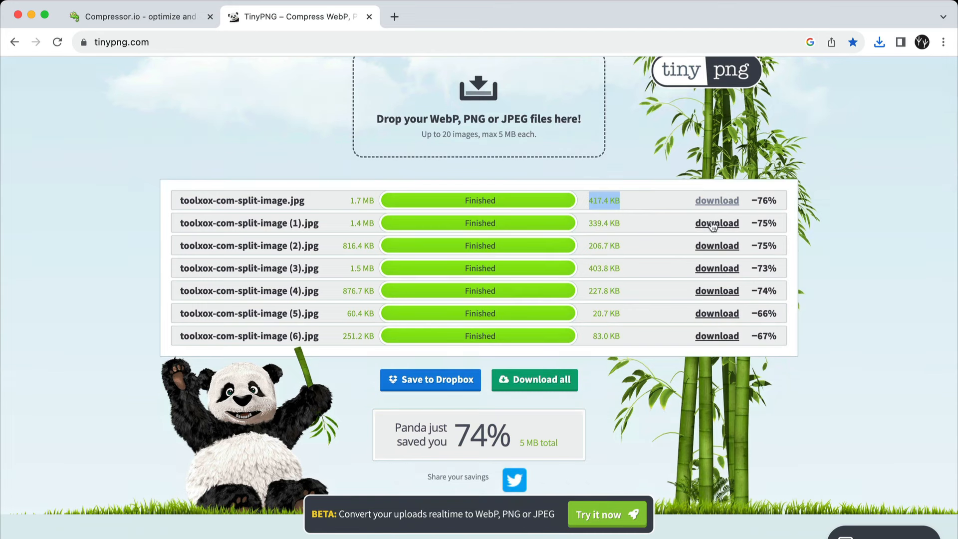
mouse_move(710, 272)
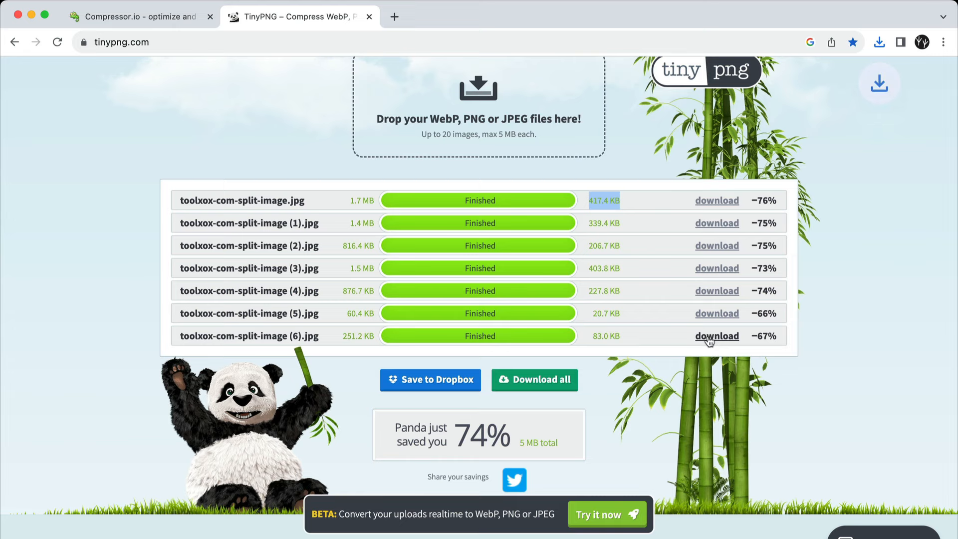
mouse_move(675, 265)
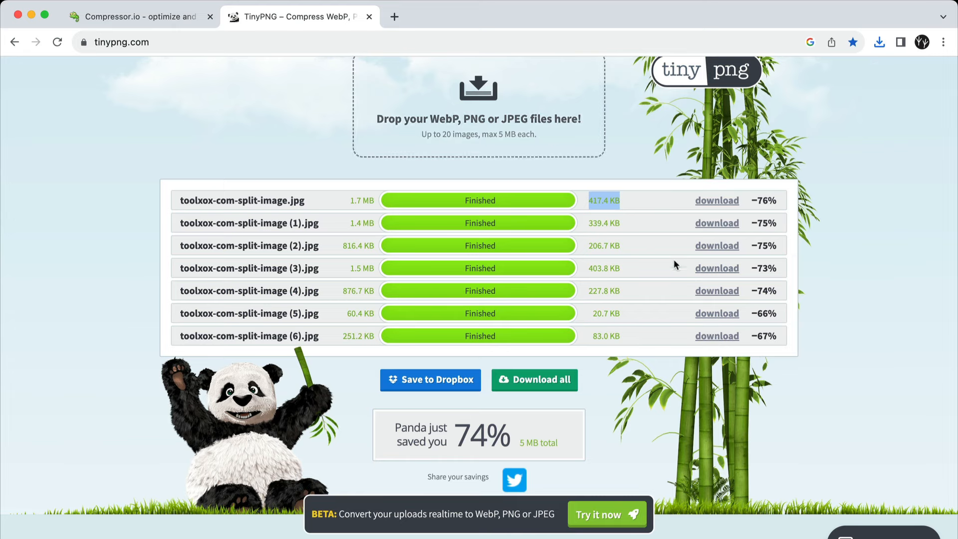
scroll(up, 3)
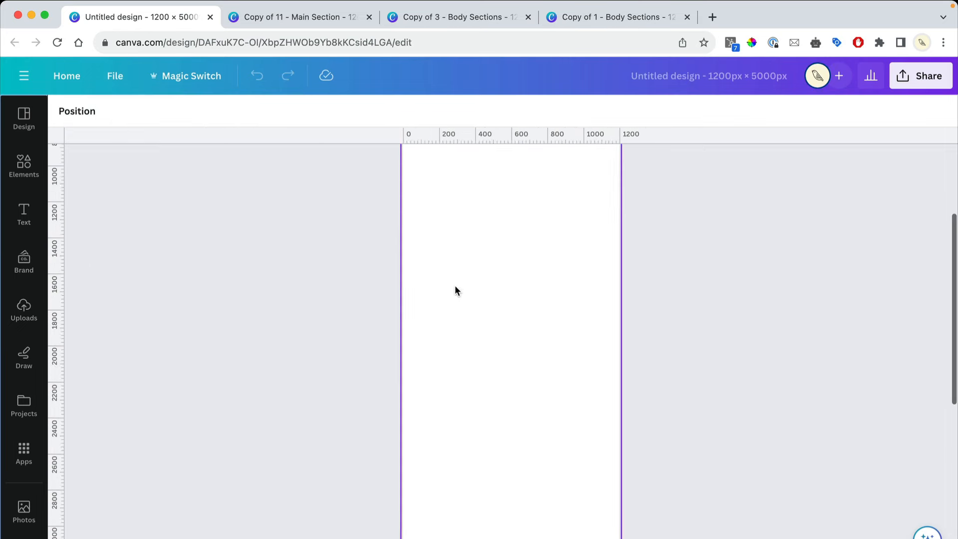
Select the Masterclass and discount sections in the untitled design, then switch to Copy of 1 - Body Sections
click(295, 16)
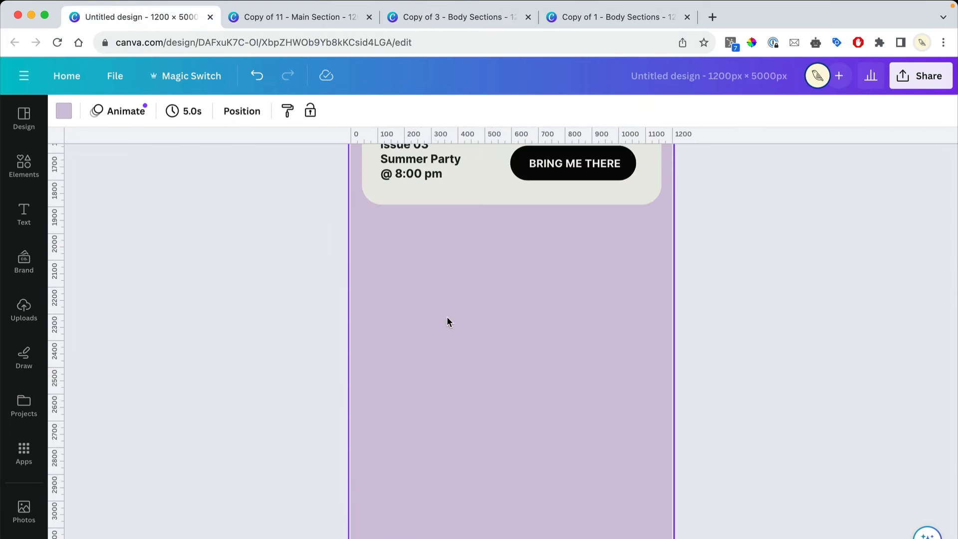
click(448, 322)
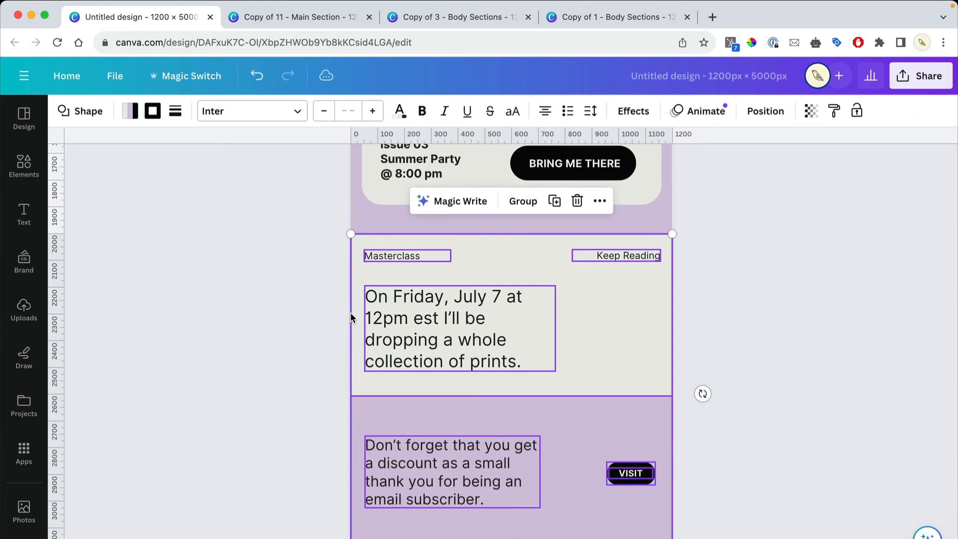
click(616, 17)
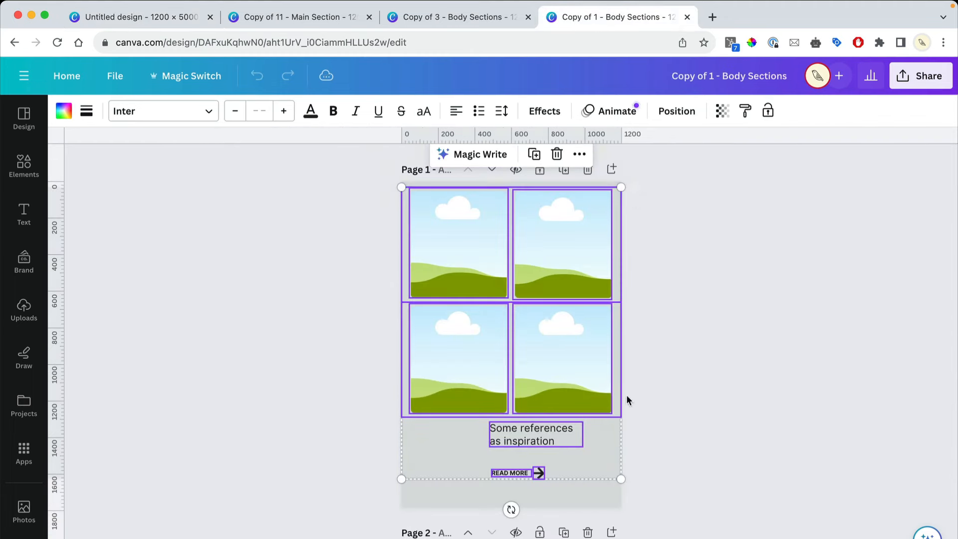